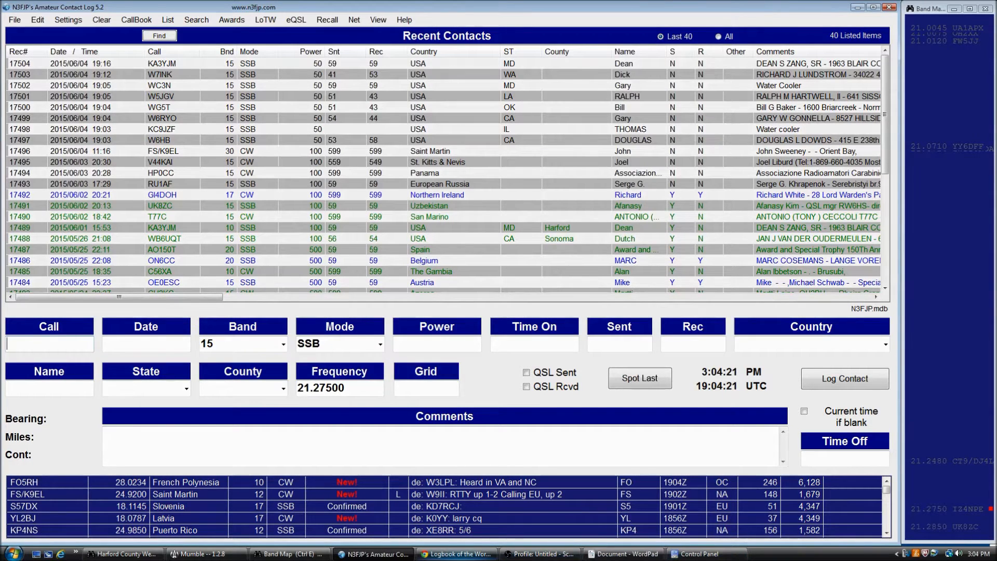
# Step: Switch to Chrome to bring the ARRL Logbook of the World page forward
pyautogui.click(457, 553)
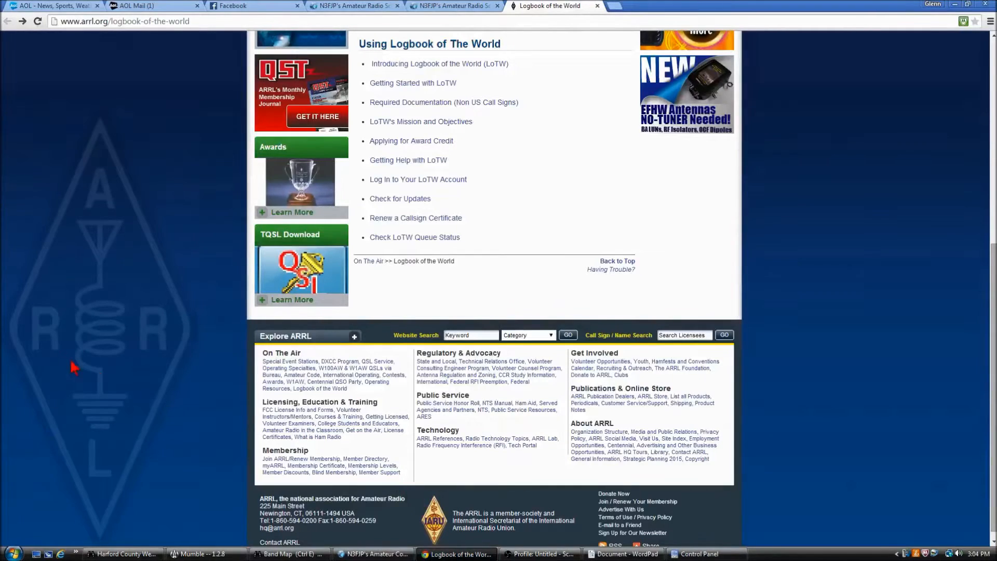
pyautogui.moveTo(76, 112)
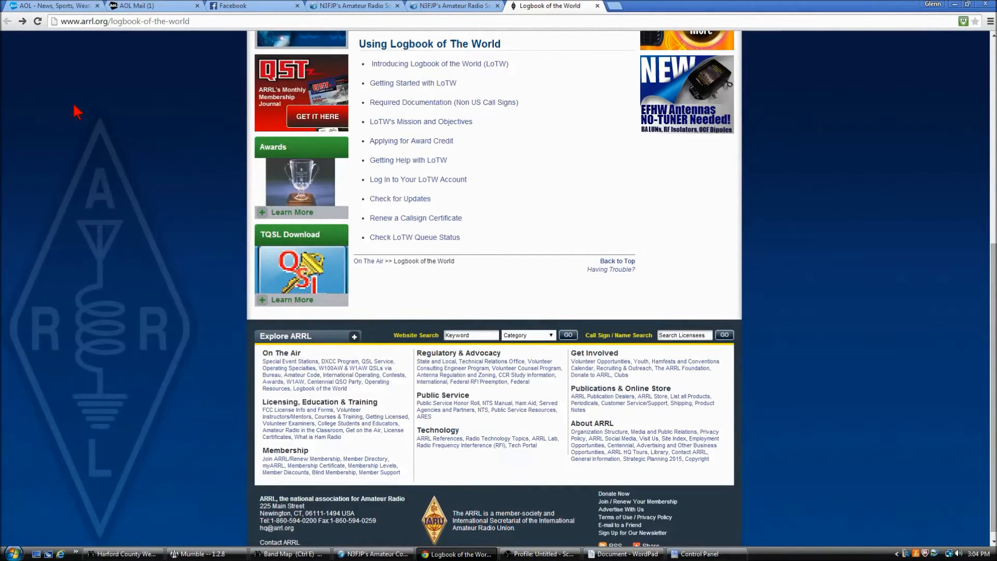
pyautogui.moveTo(89, 47)
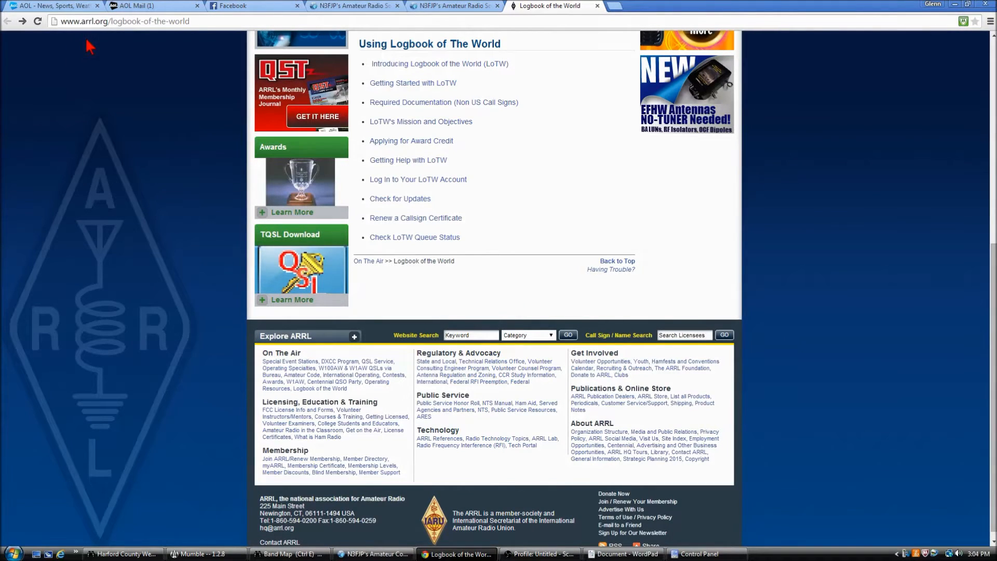
pyautogui.moveTo(77, 36)
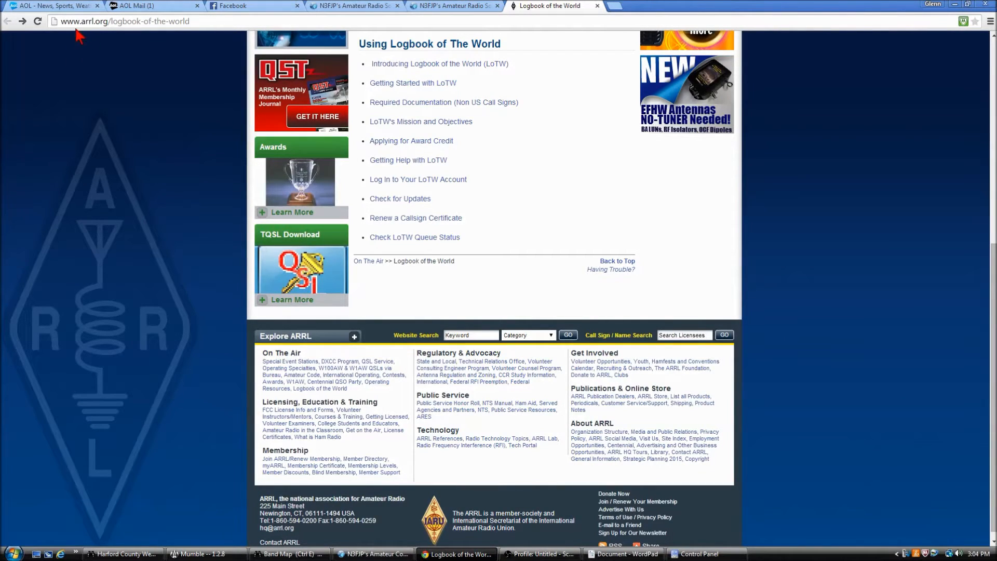
pyautogui.moveTo(107, 36)
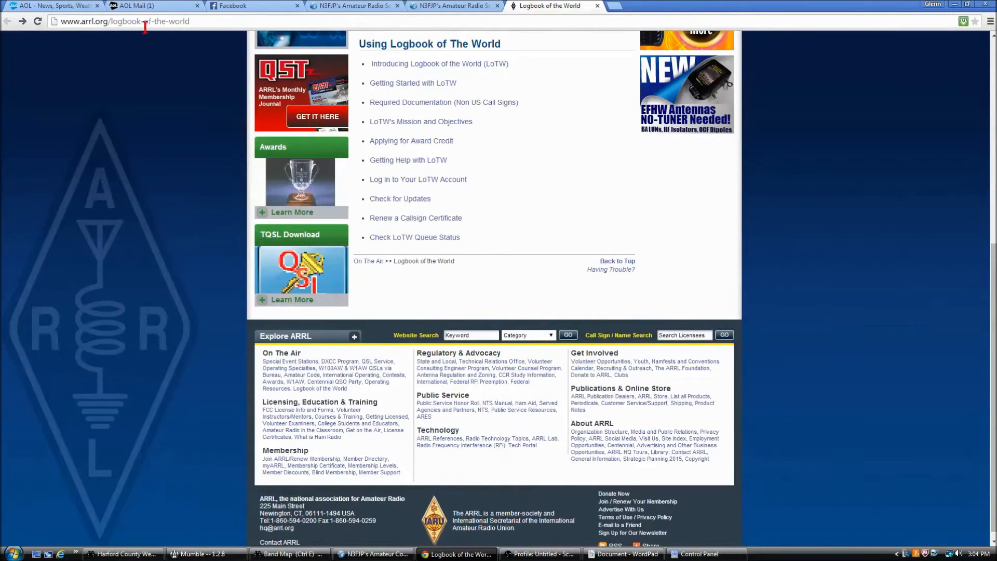
pyautogui.moveTo(178, 38)
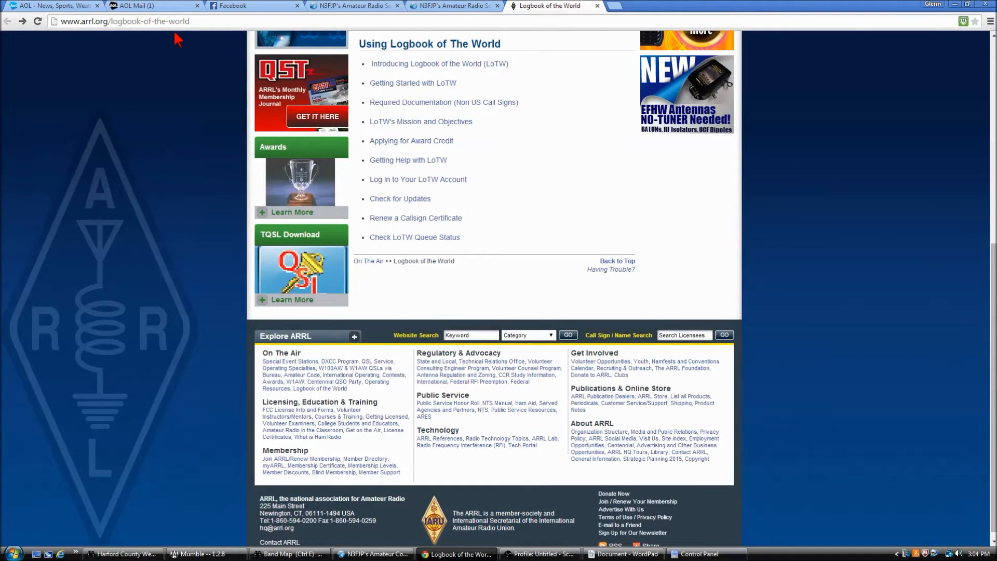
pyautogui.moveTo(156, 195)
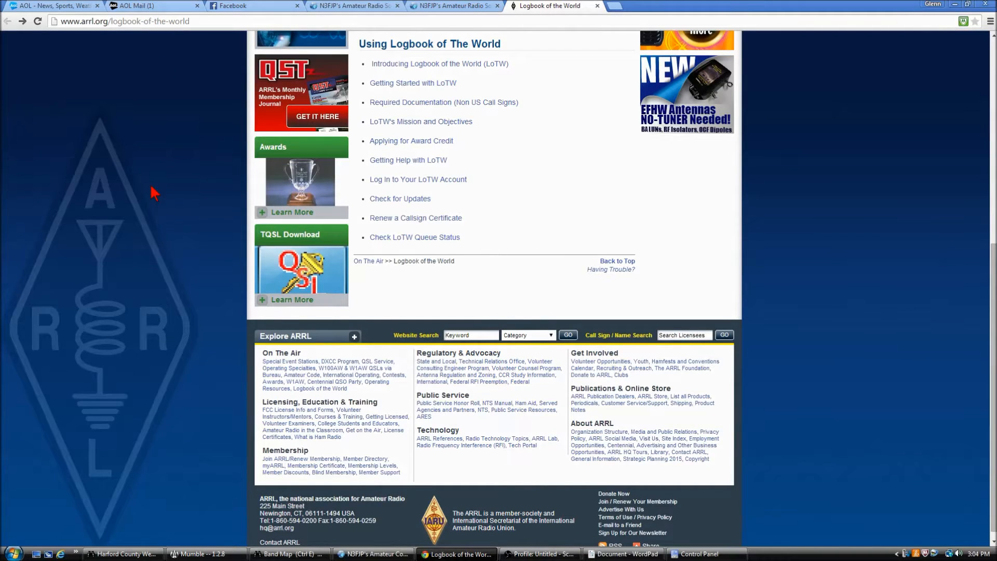
pyautogui.moveTo(149, 178)
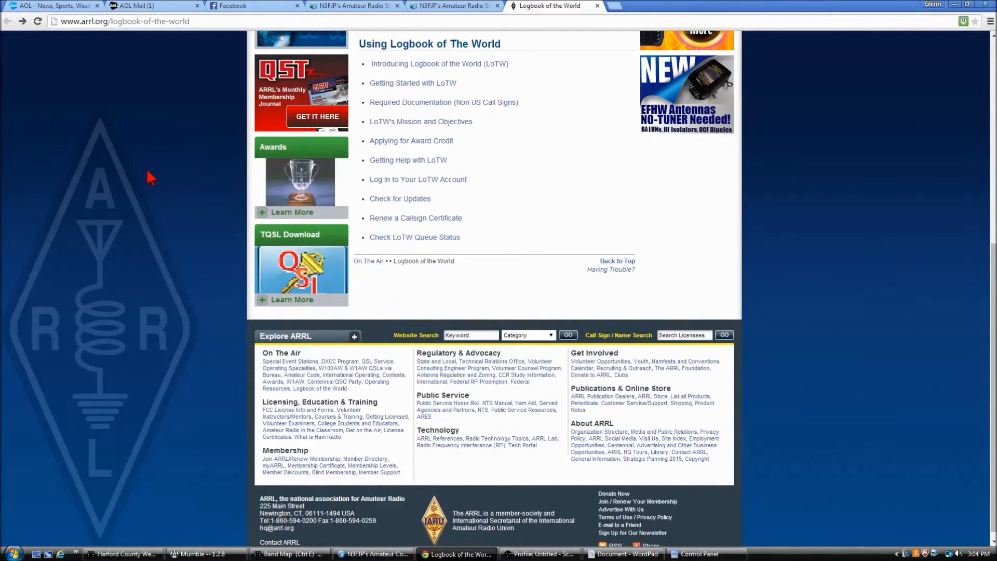
pyautogui.moveTo(438, 63)
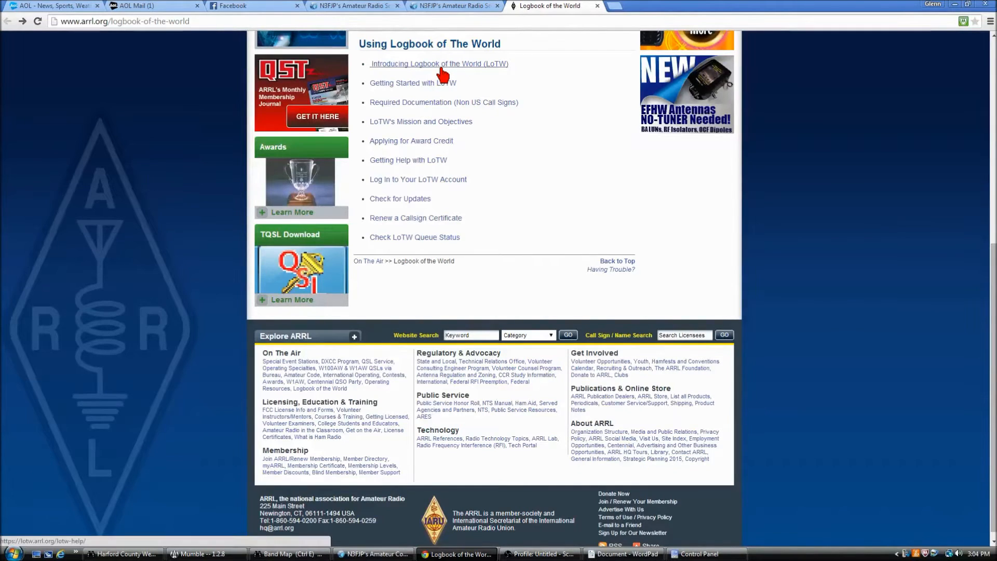
pyautogui.click(438, 64)
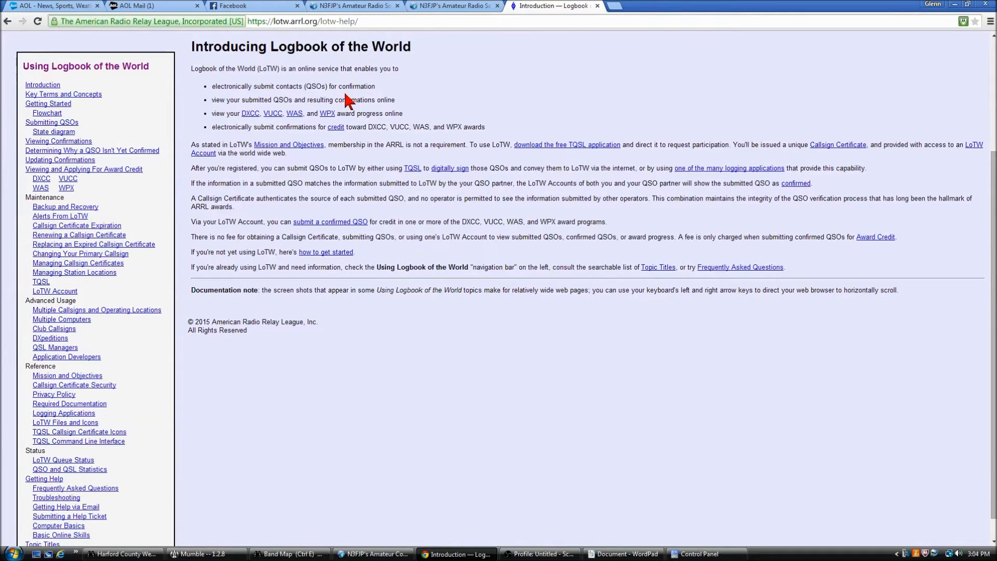
pyautogui.moveTo(261, 119)
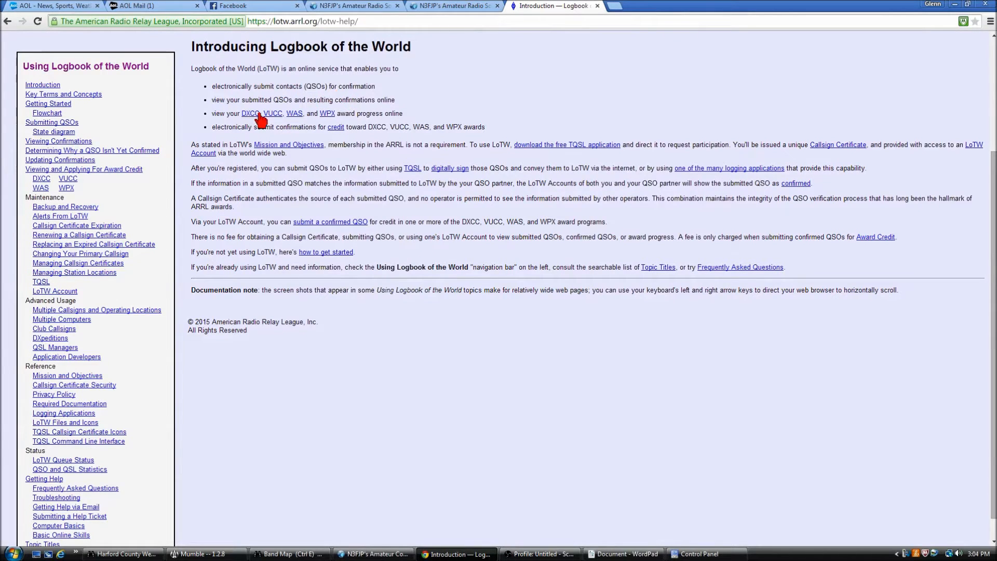
pyautogui.moveTo(392, 111)
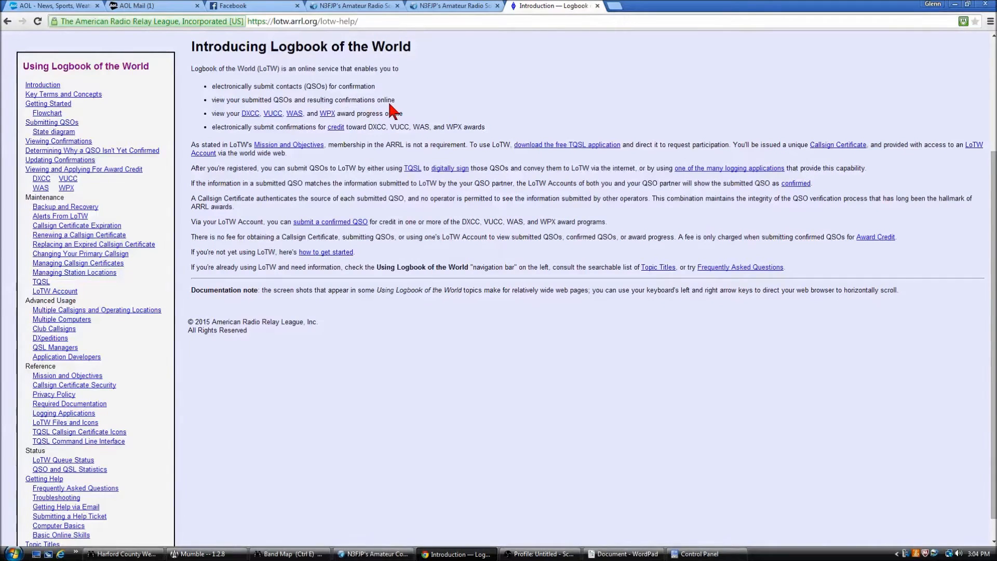
pyautogui.moveTo(254, 126)
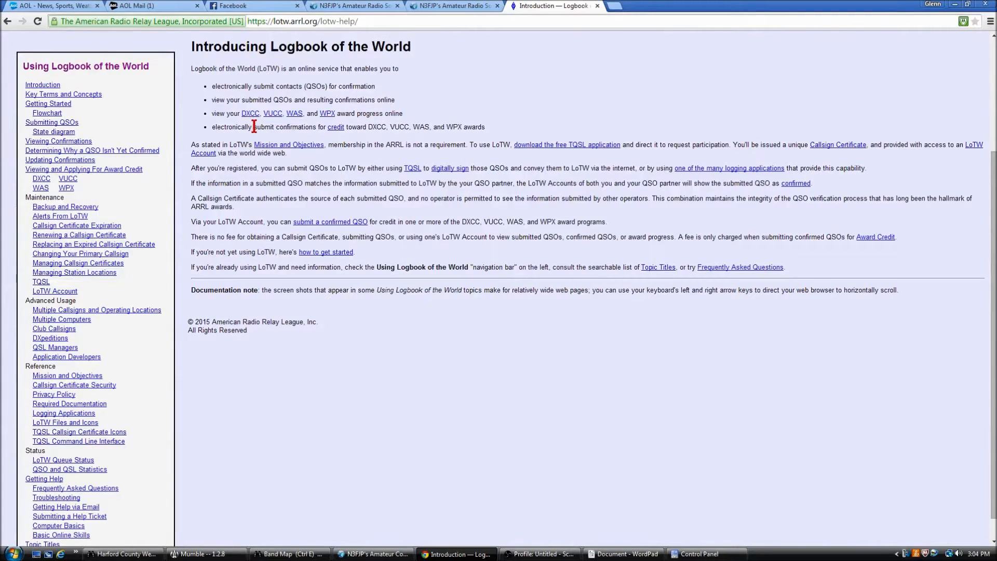
pyautogui.moveTo(320, 126)
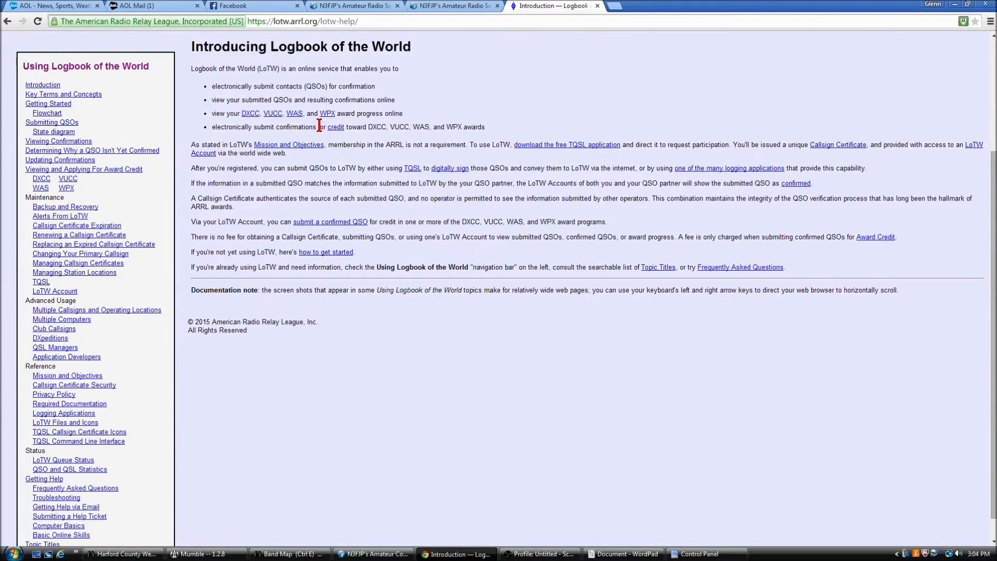
pyautogui.moveTo(383, 117)
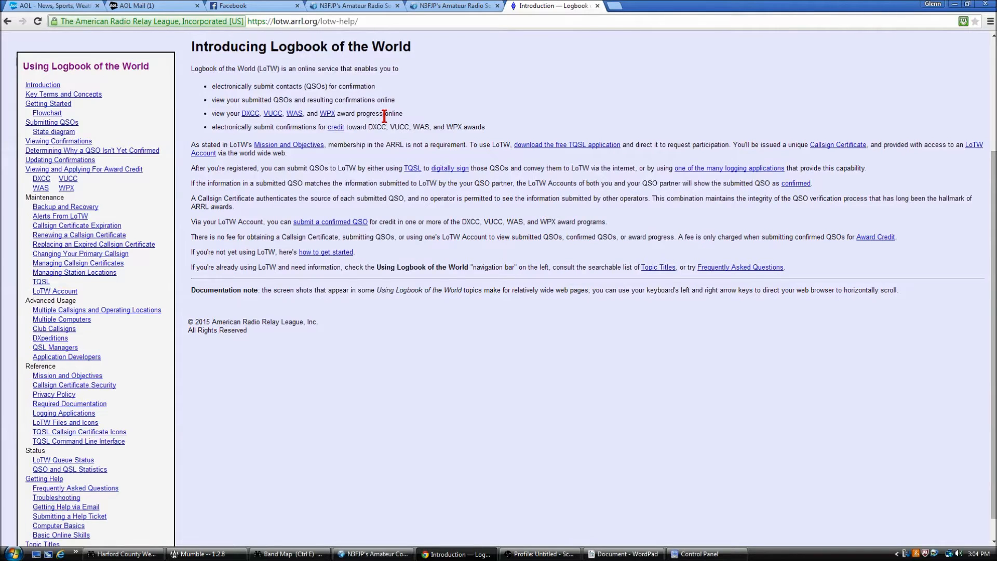
pyautogui.moveTo(279, 150)
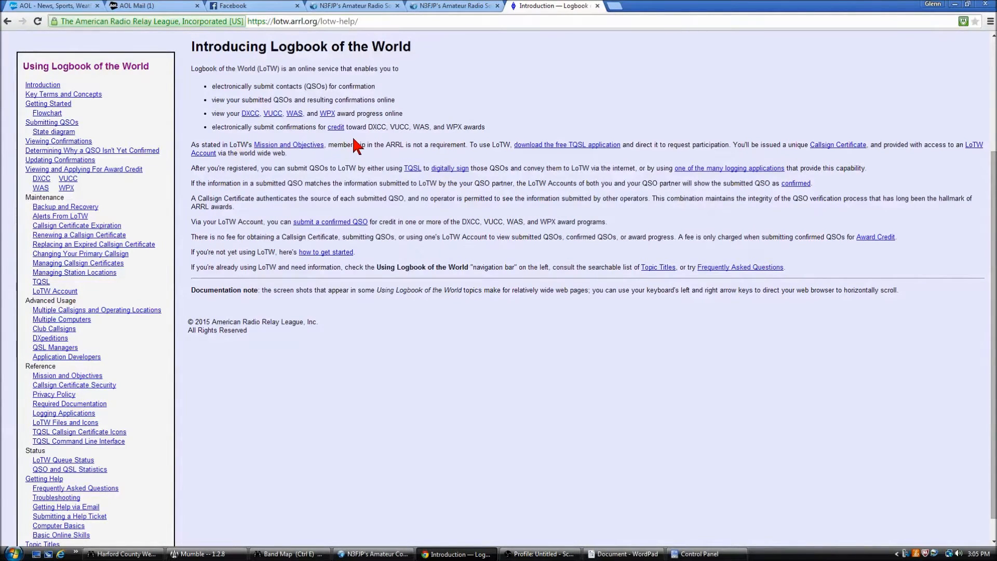
pyautogui.moveTo(442, 145)
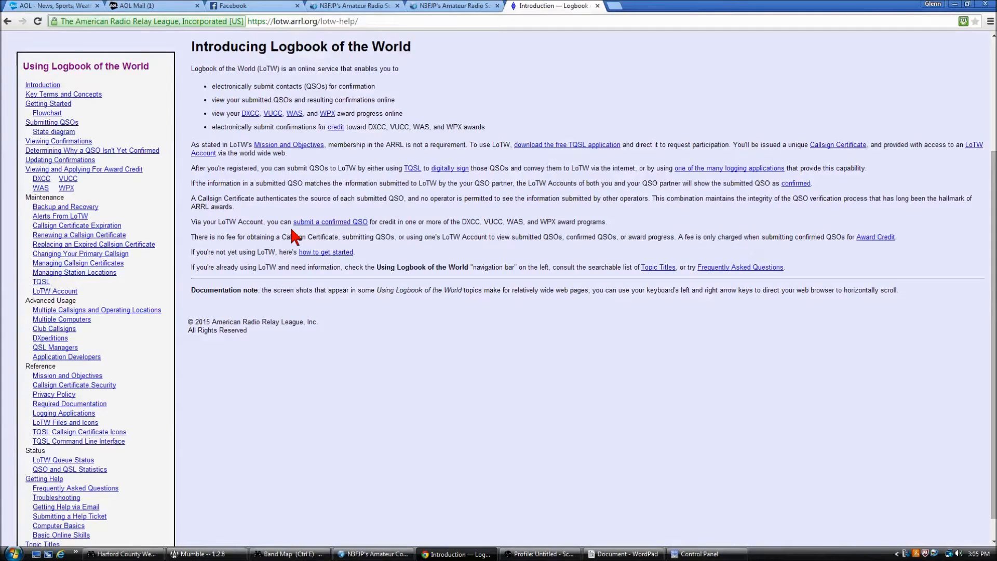
pyautogui.moveTo(422, 486)
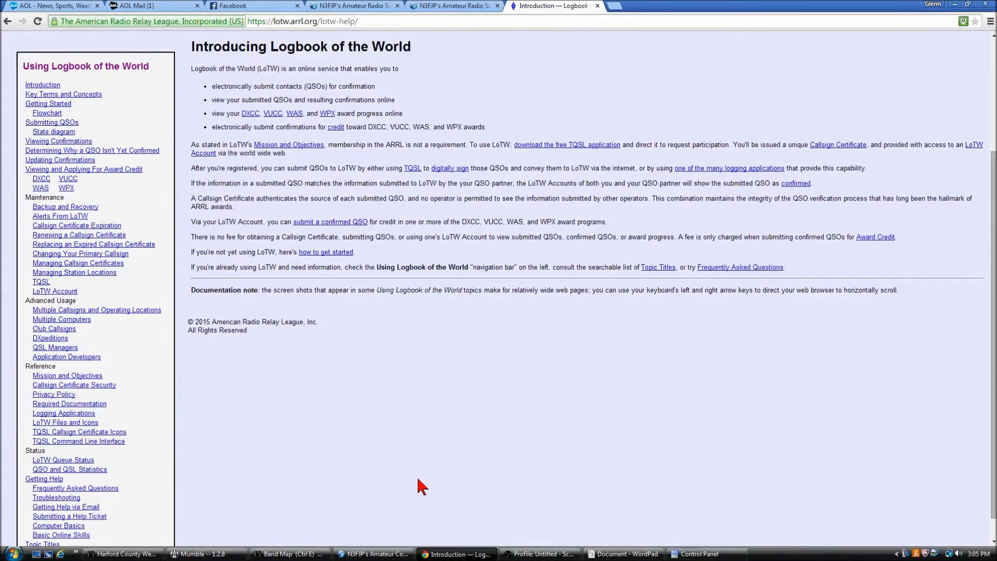
pyautogui.moveTo(364, 426)
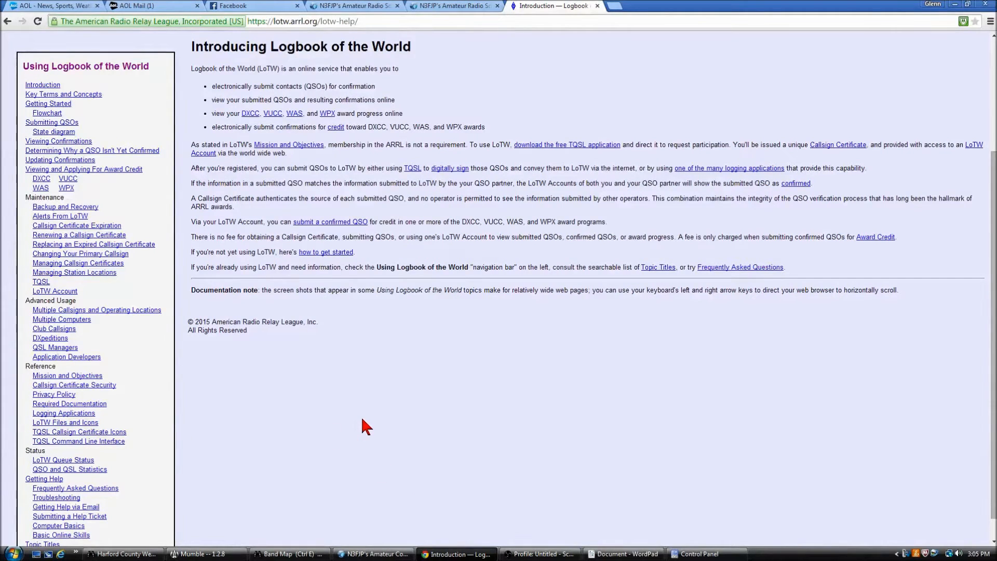
pyautogui.moveTo(36, 68)
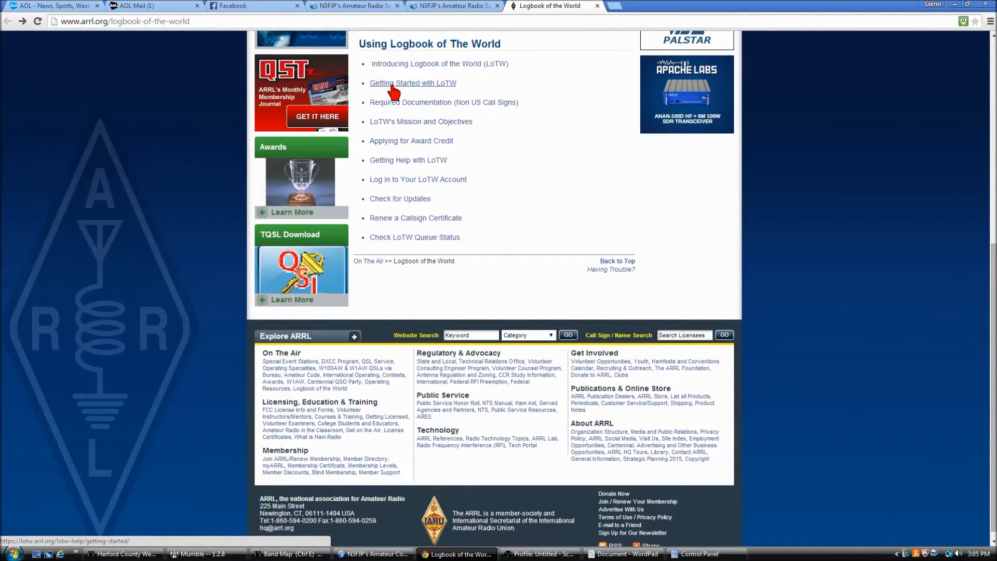
pyautogui.click(412, 83)
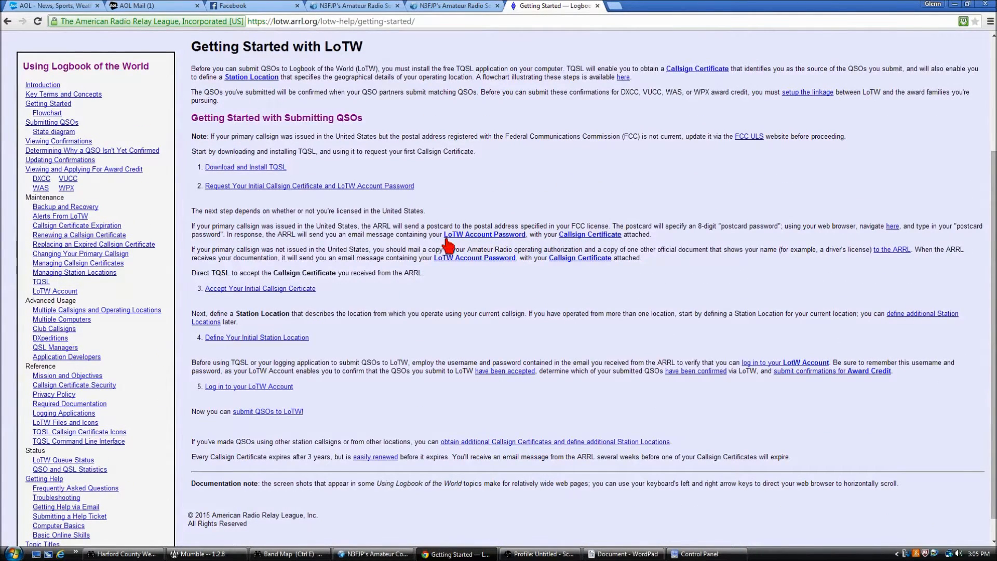
pyautogui.moveTo(581, 73)
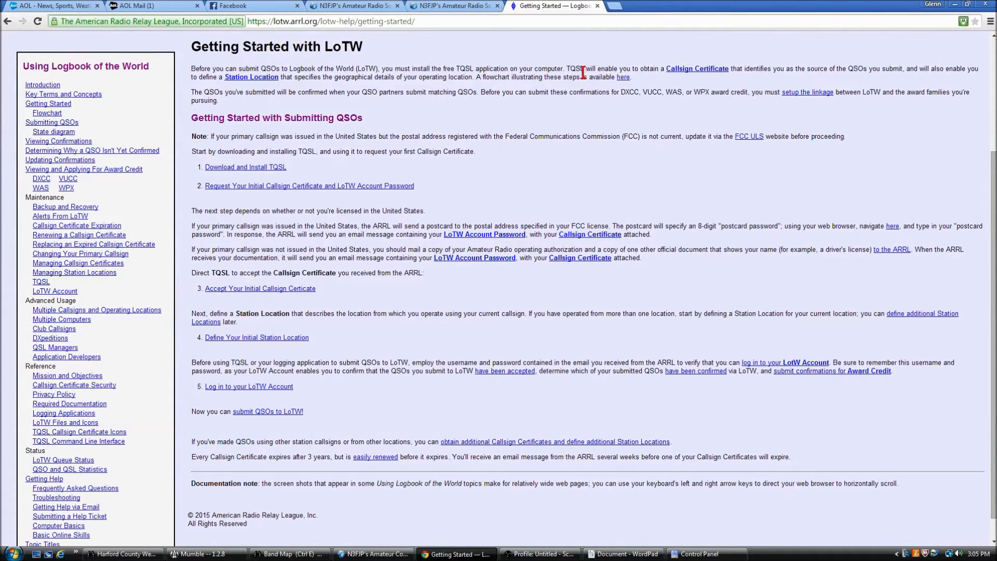
pyautogui.moveTo(245, 166)
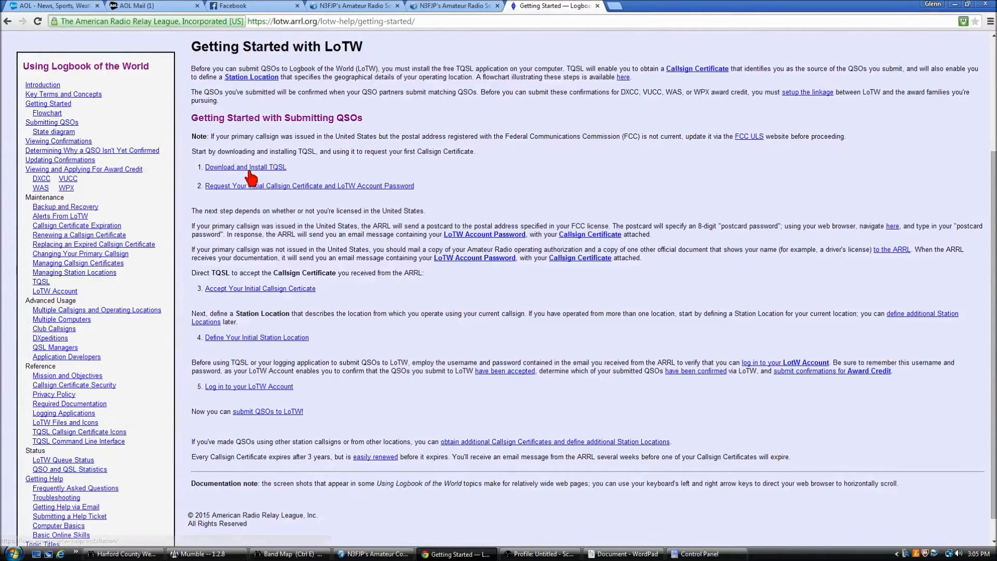
pyautogui.moveTo(288, 195)
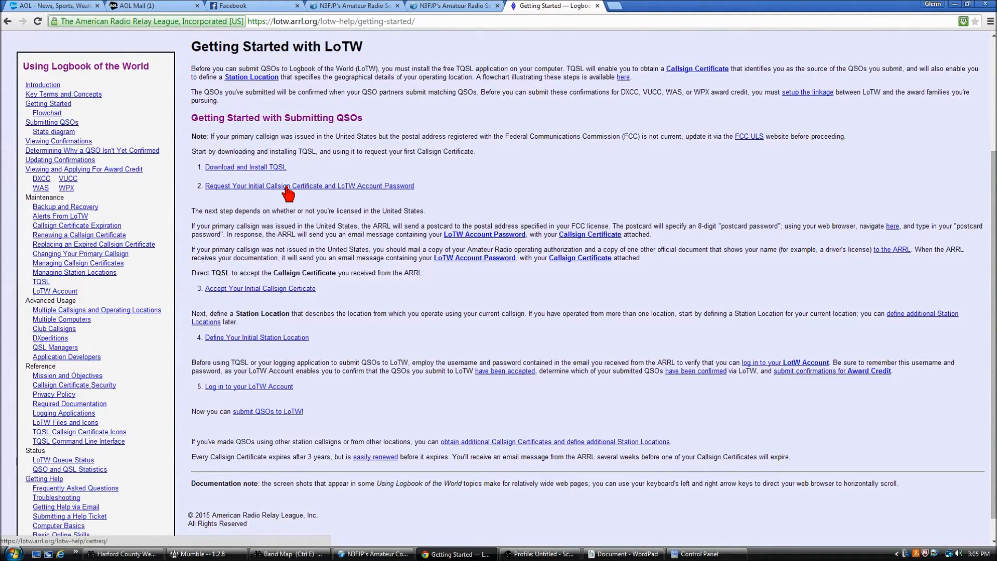
pyautogui.moveTo(399, 197)
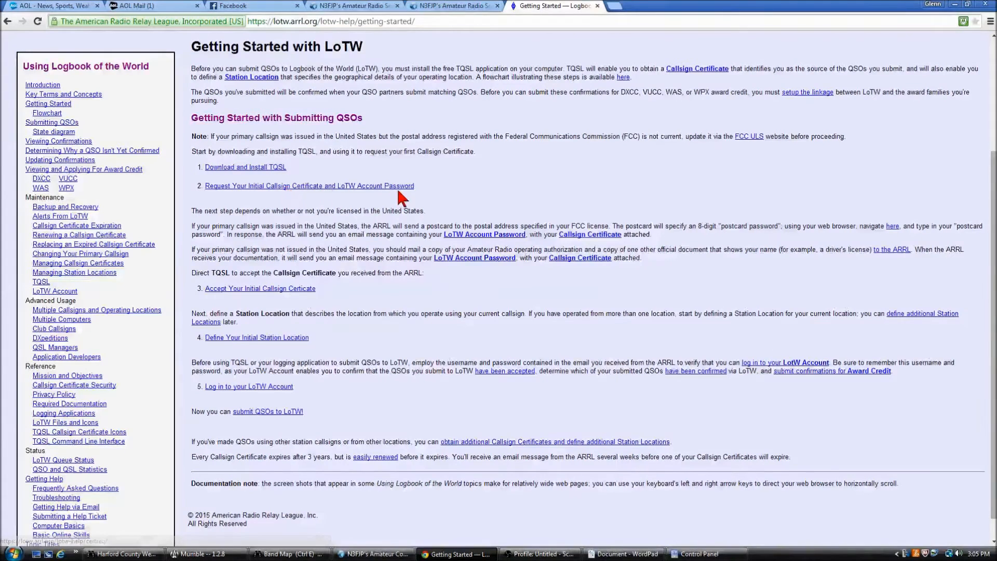
pyautogui.moveTo(403, 238)
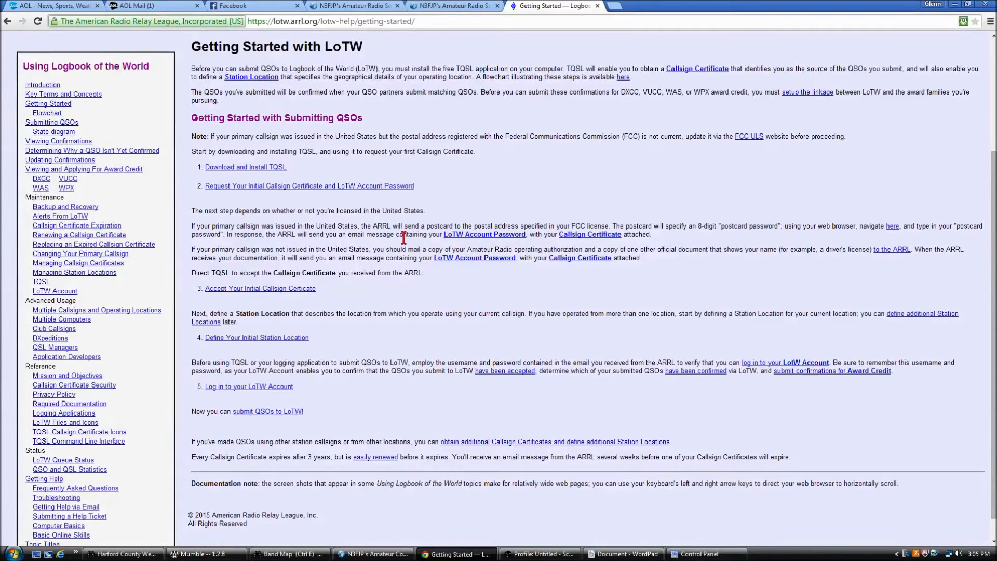
pyautogui.scroll(-3)
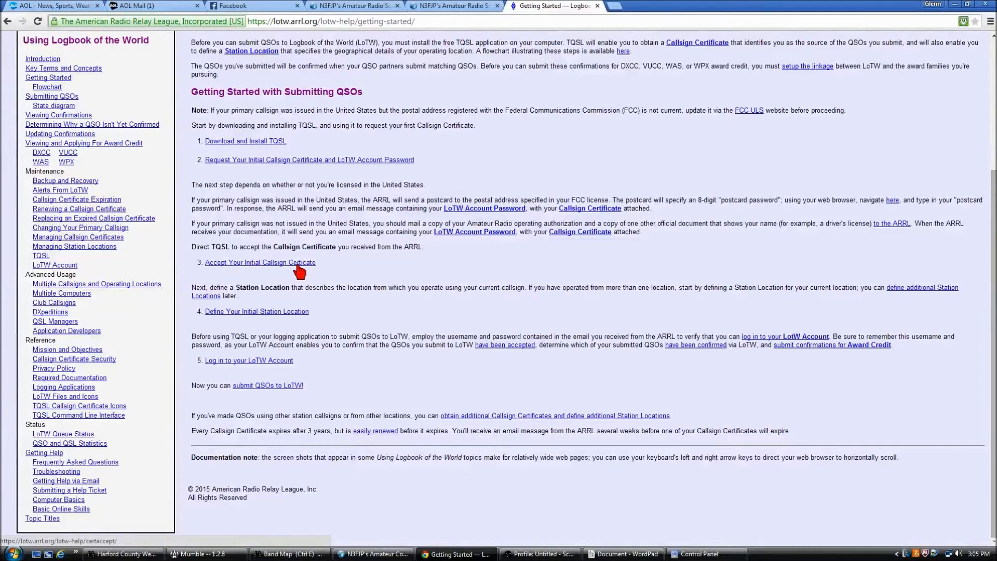
pyautogui.moveTo(294, 322)
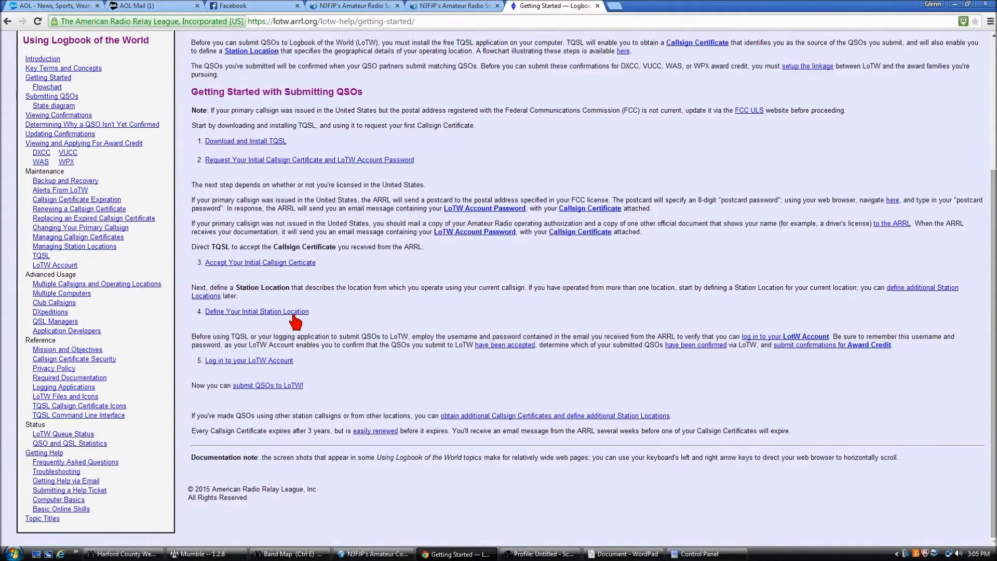
pyautogui.moveTo(371, 221)
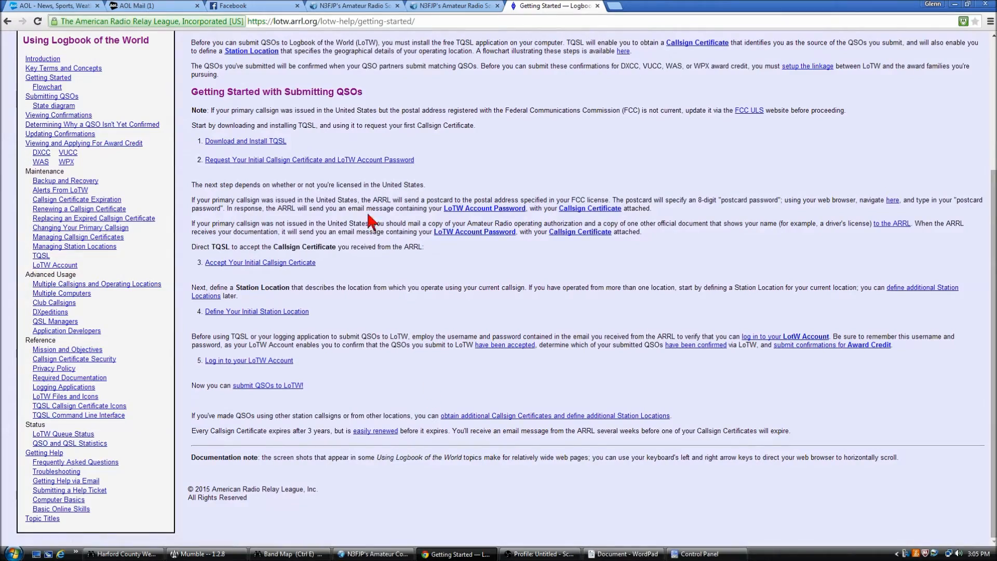
pyautogui.scroll(3)
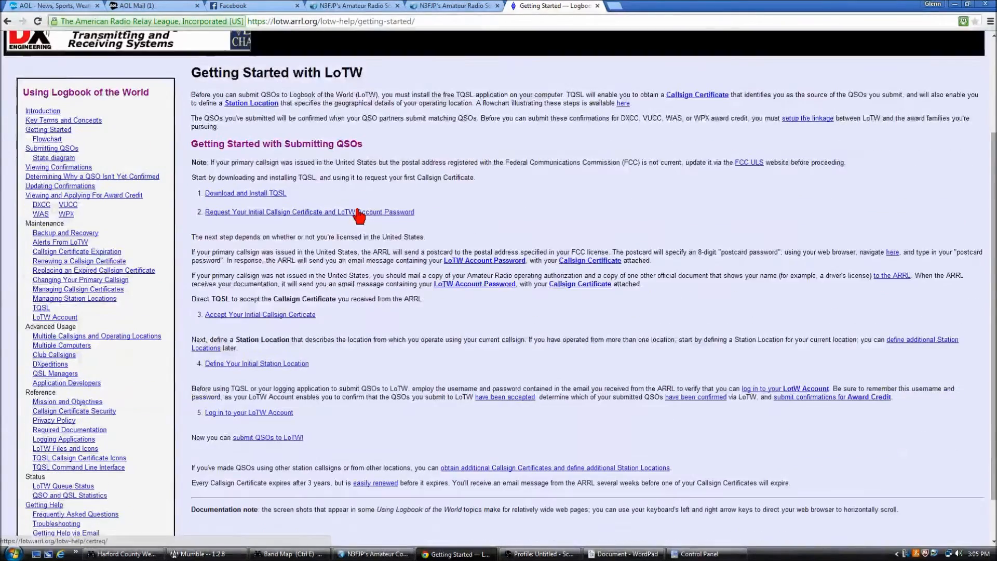
pyautogui.scroll(-3)
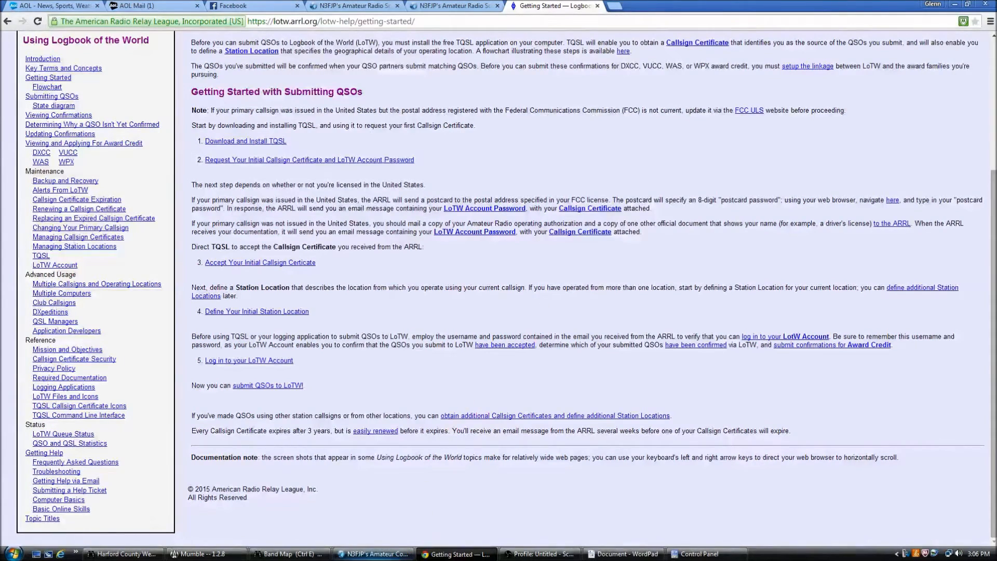
# Step: Bring N3FJP's Amateur Contact Log back to the front from the taskbar
pyautogui.click(372, 554)
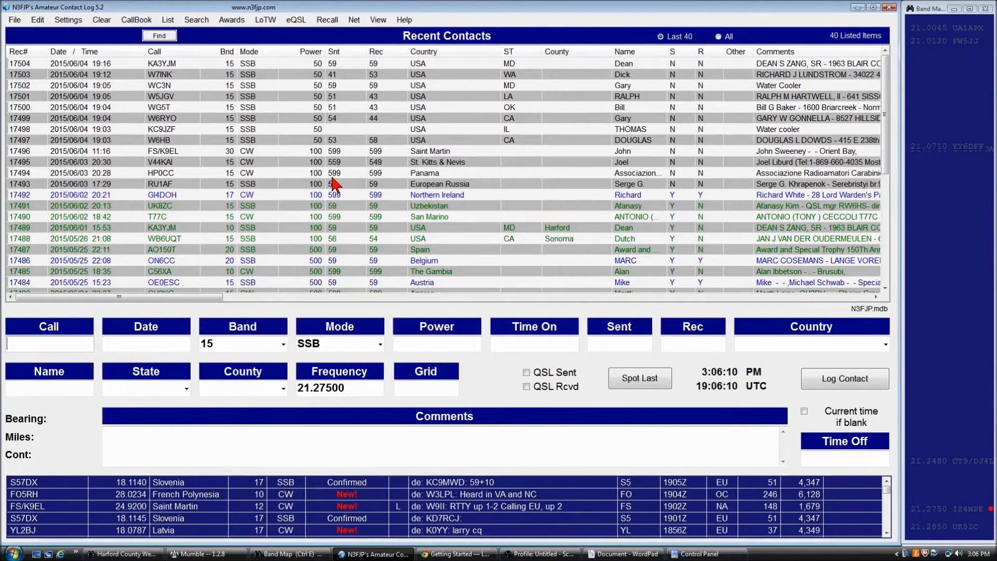
pyautogui.moveTo(284, 10)
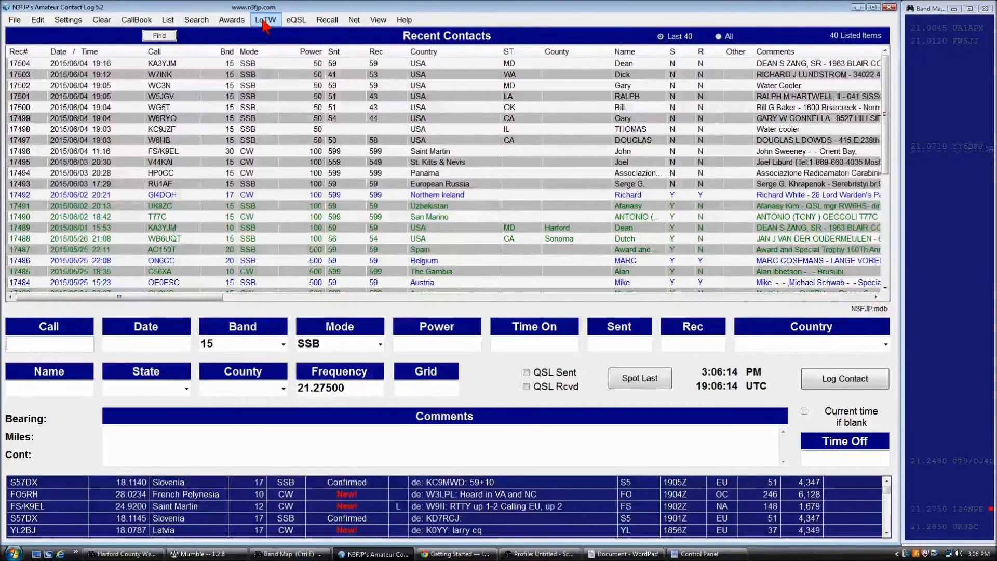
# Step: Review LoTW Manager login, keep the home station location and TQSL path, and close it with Done
pyautogui.click(265, 19)
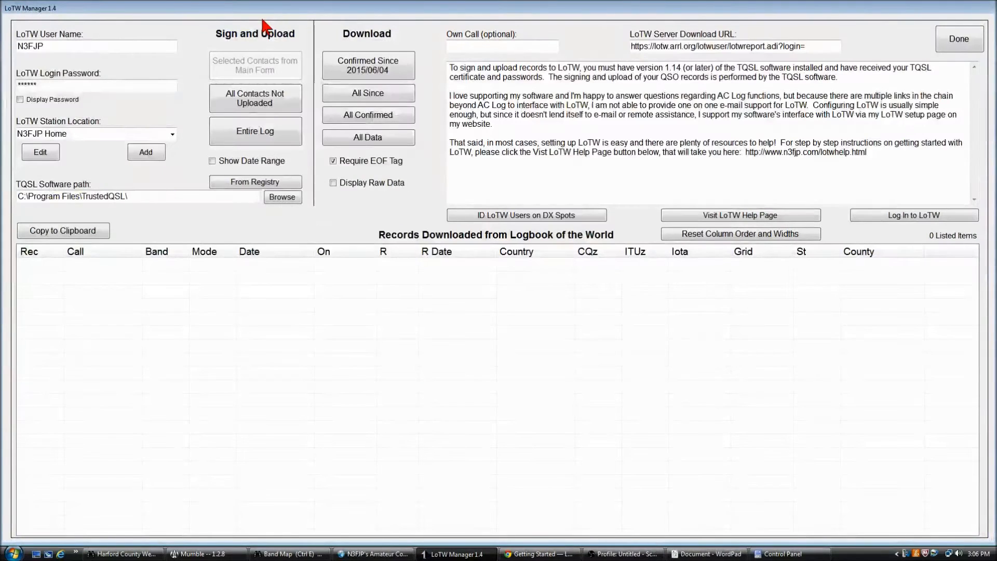
pyautogui.click(96, 45)
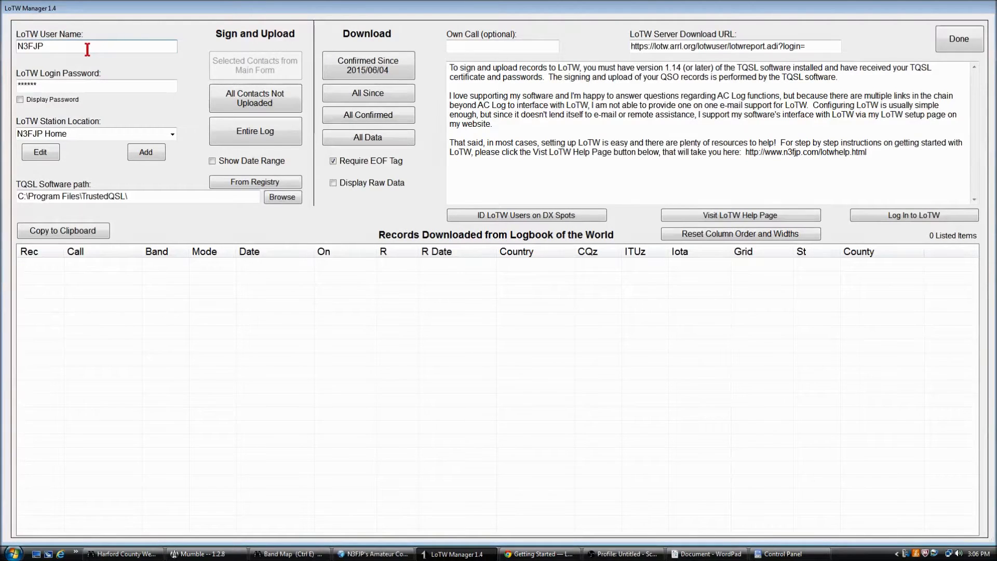
pyautogui.moveTo(55, 87)
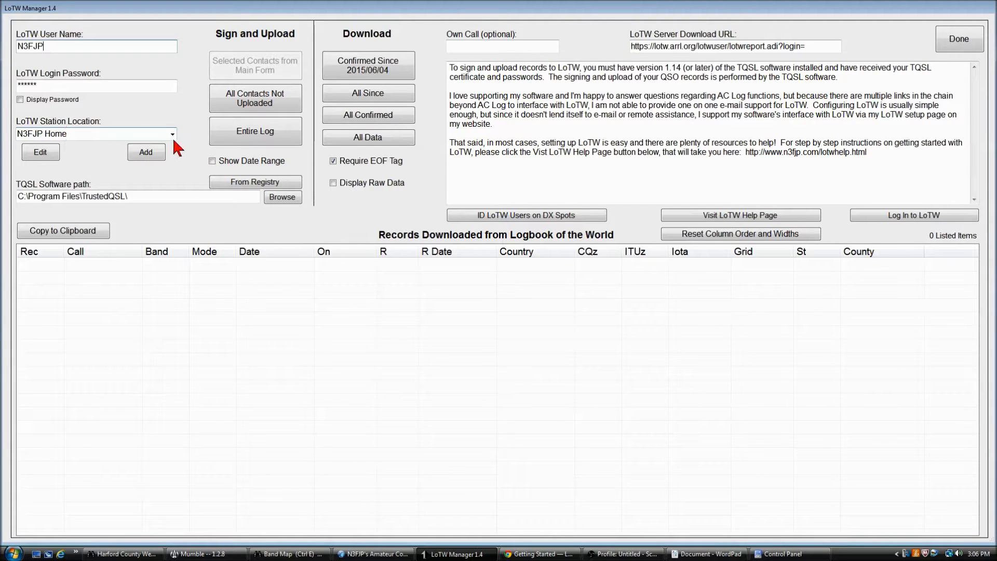
pyautogui.click(171, 134)
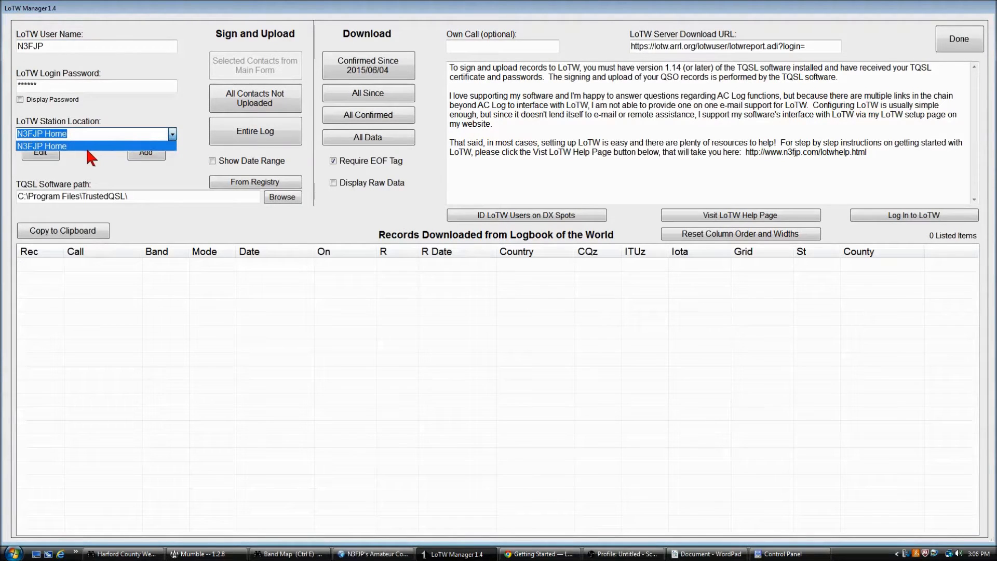
pyautogui.click(41, 146)
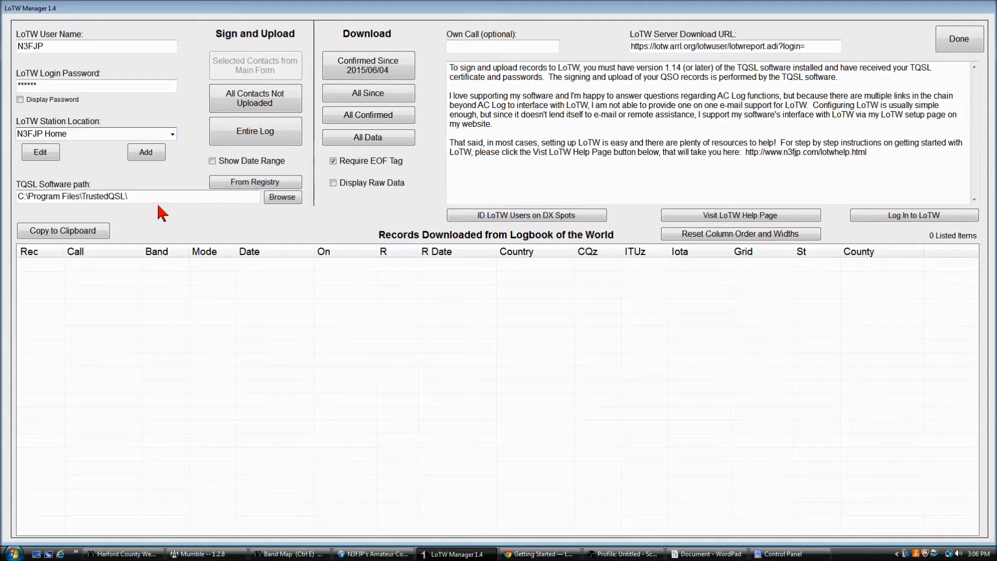
pyautogui.click(123, 196)
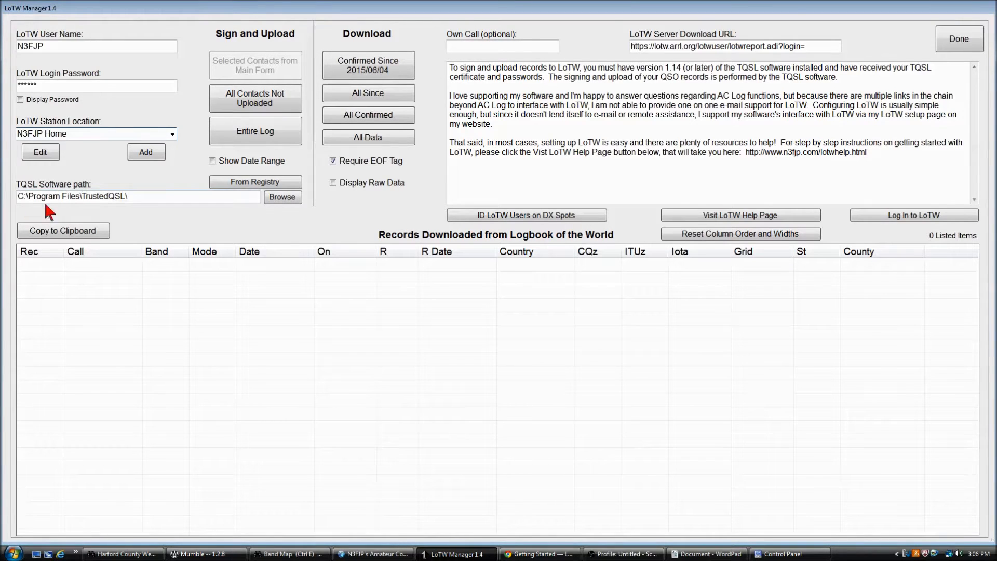
pyautogui.moveTo(70, 213)
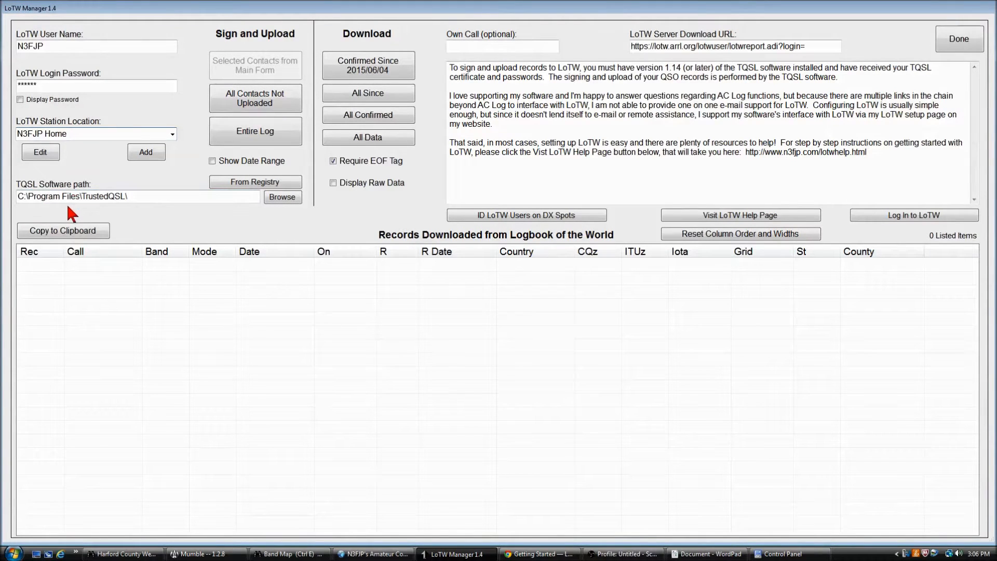
pyautogui.moveTo(120, 201)
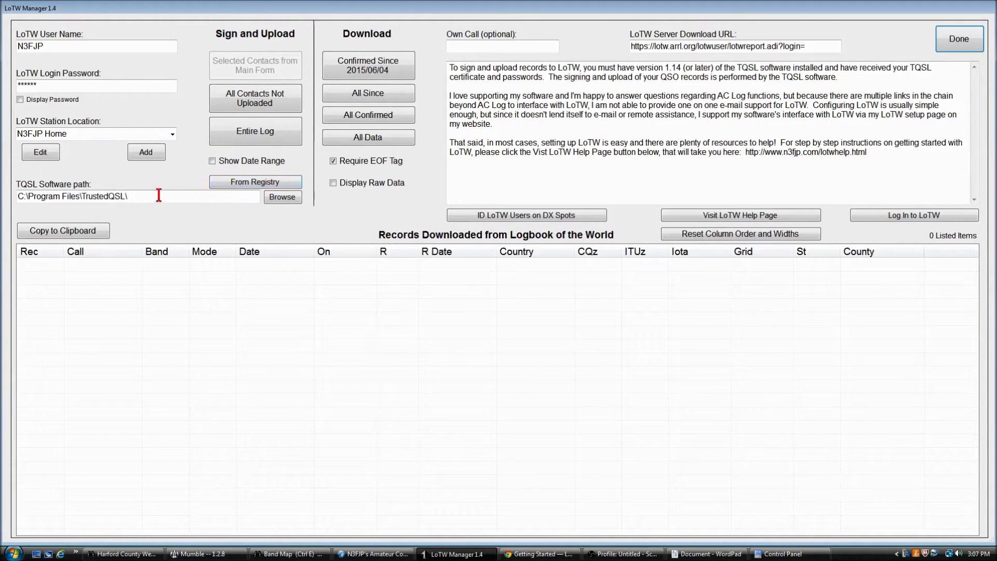
pyautogui.moveTo(149, 197)
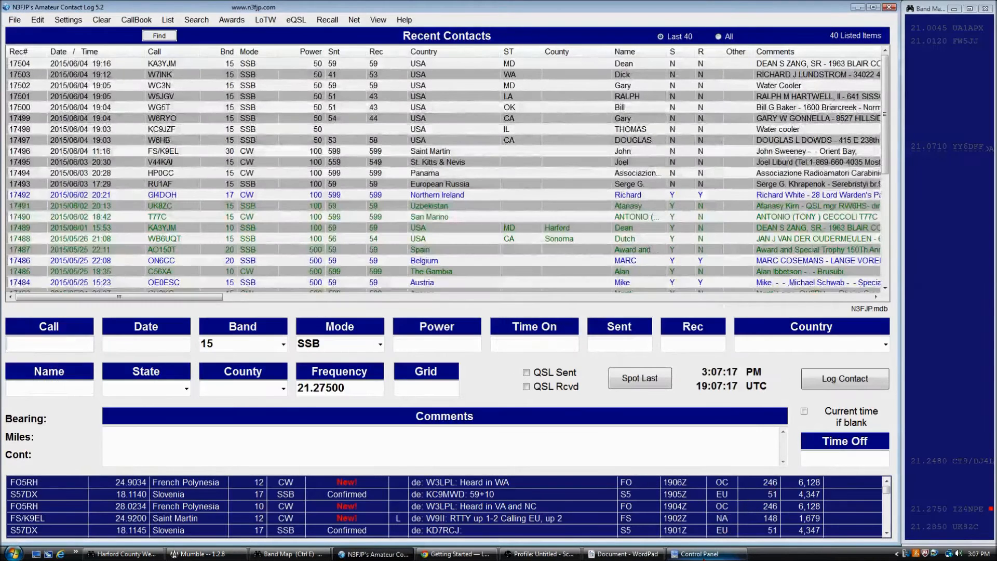
pyautogui.moveTo(221, 172)
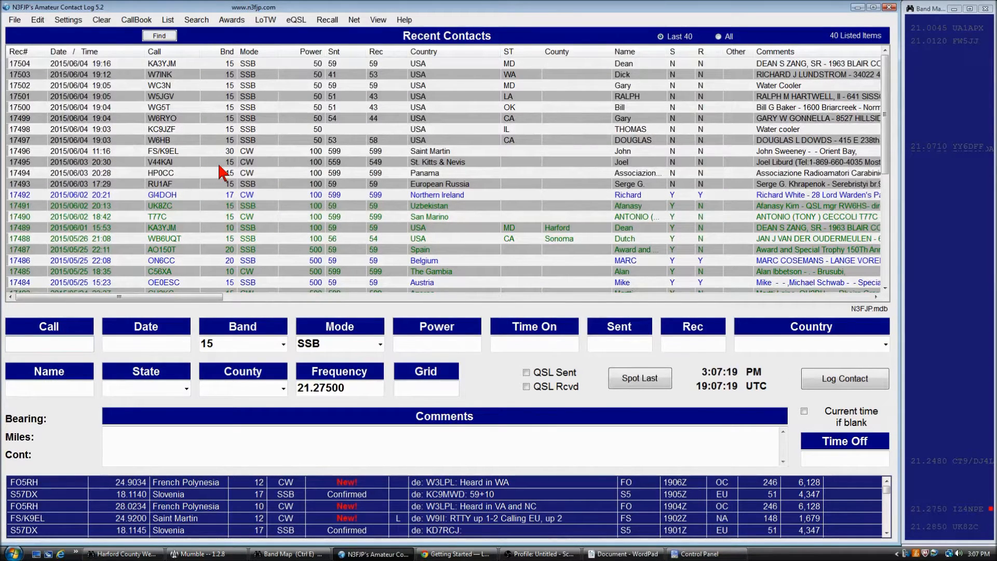
pyautogui.moveTo(263, 184)
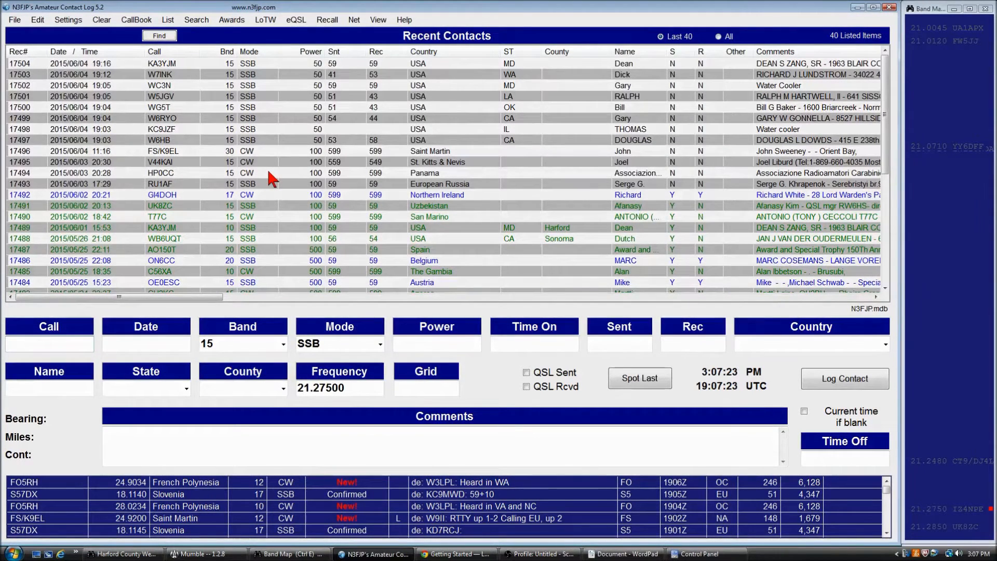
pyautogui.moveTo(156, 209)
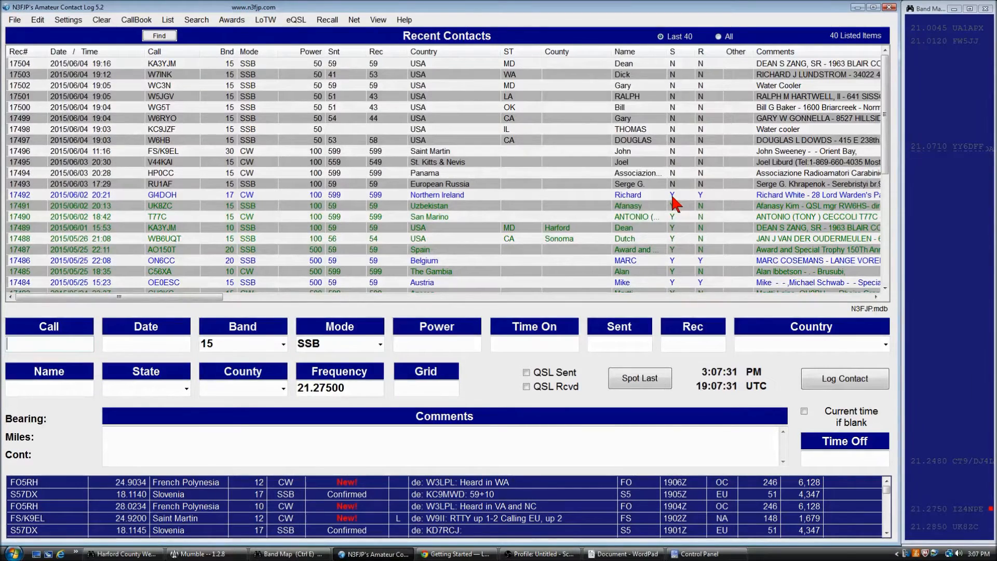
pyautogui.moveTo(676, 211)
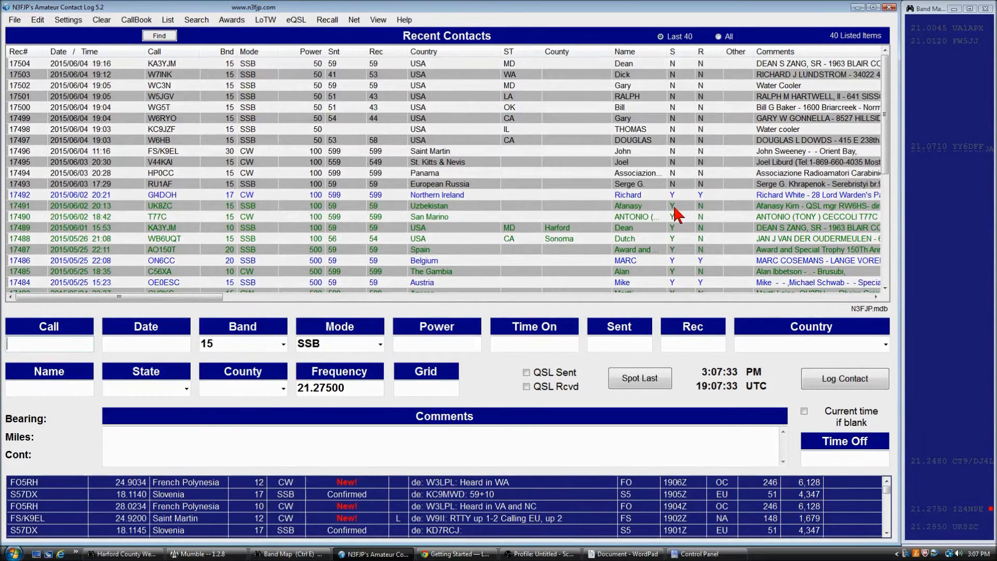
pyautogui.moveTo(87, 83)
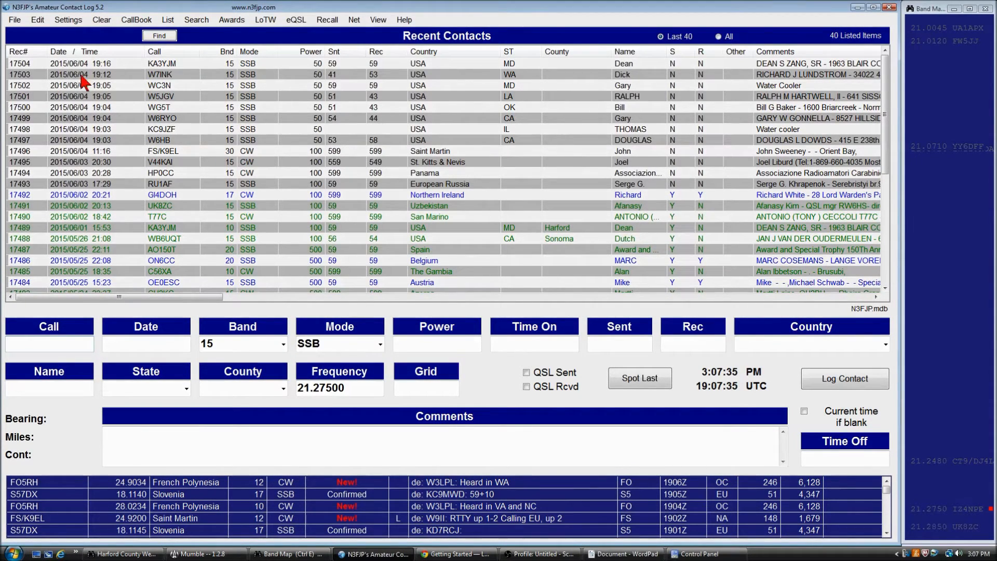
pyautogui.moveTo(91, 185)
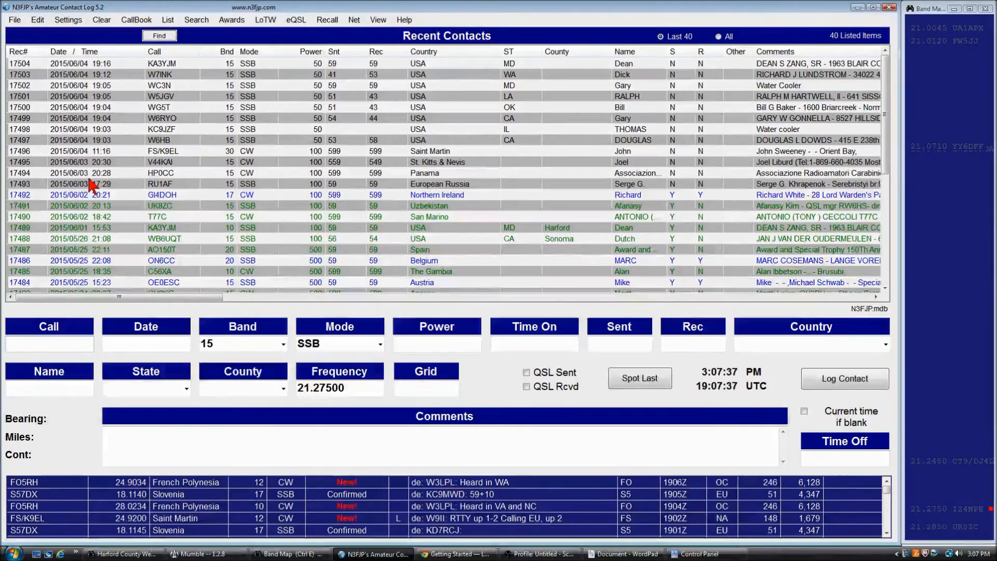
pyautogui.moveTo(114, 89)
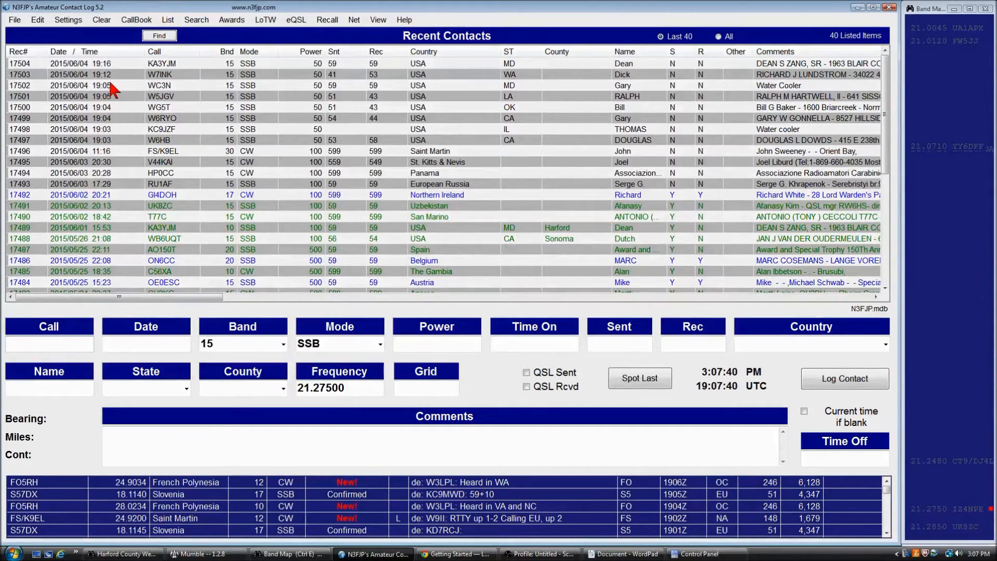
pyautogui.moveTo(182, 120)
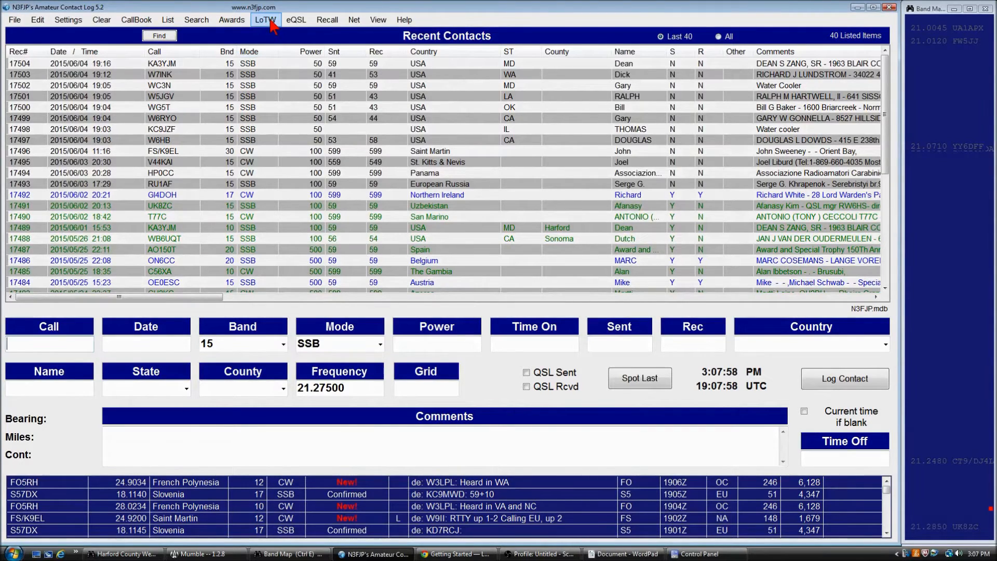
# Step: Download all LoTW records since 2015/06/04 via LoTW Manager's All Since
pyautogui.click(265, 20)
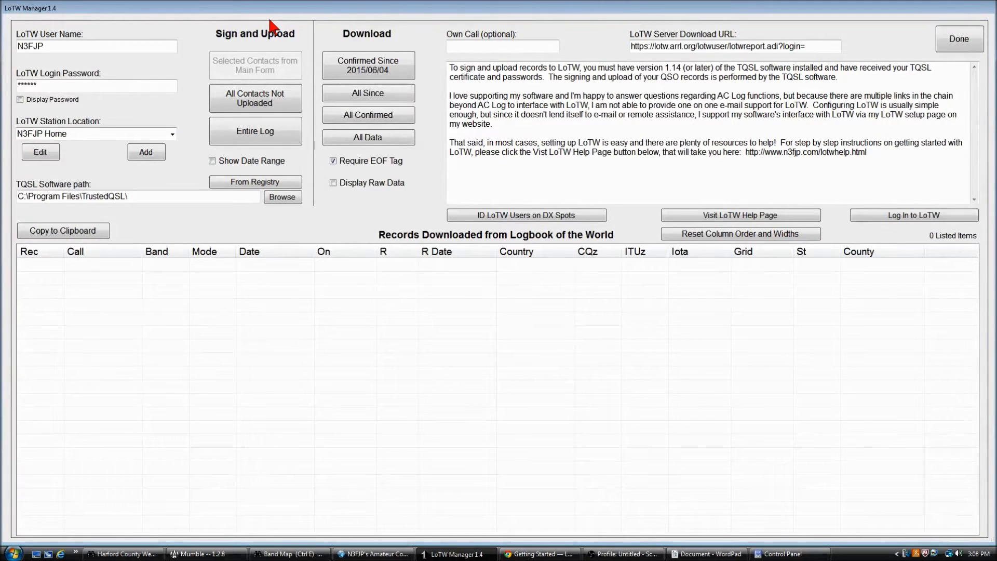
pyautogui.moveTo(427, 23)
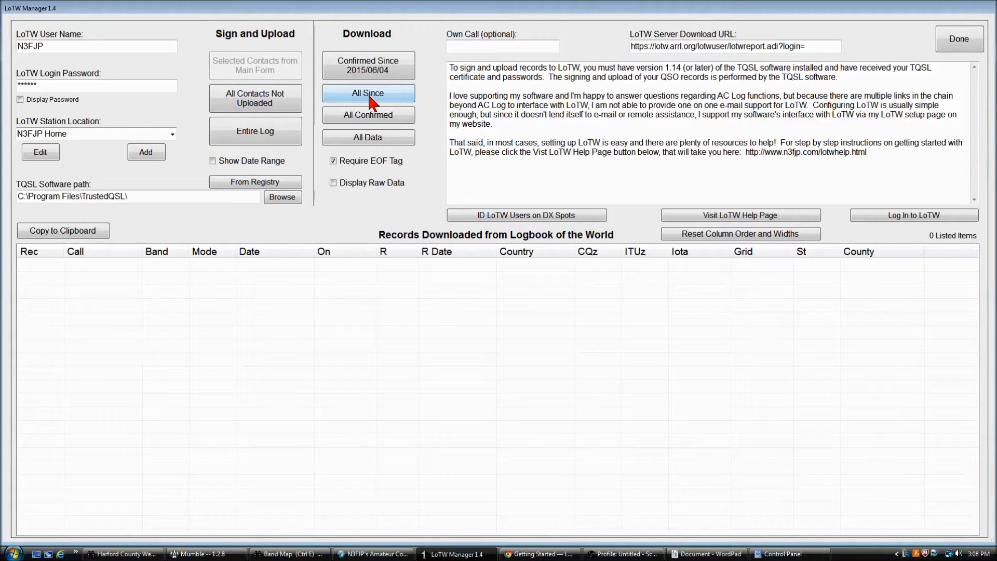
pyautogui.click(368, 92)
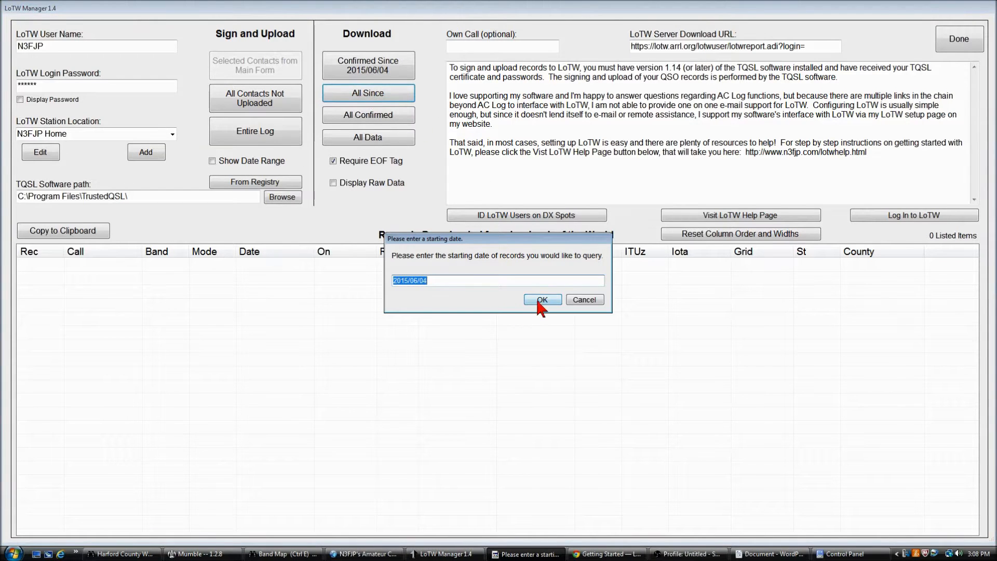
pyautogui.click(540, 299)
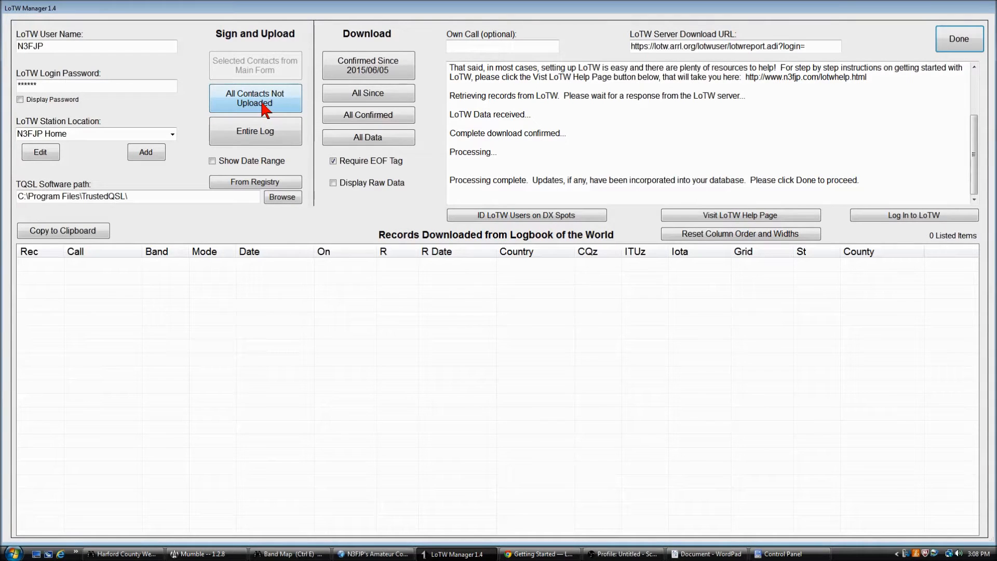
pyautogui.moveTo(346, 407)
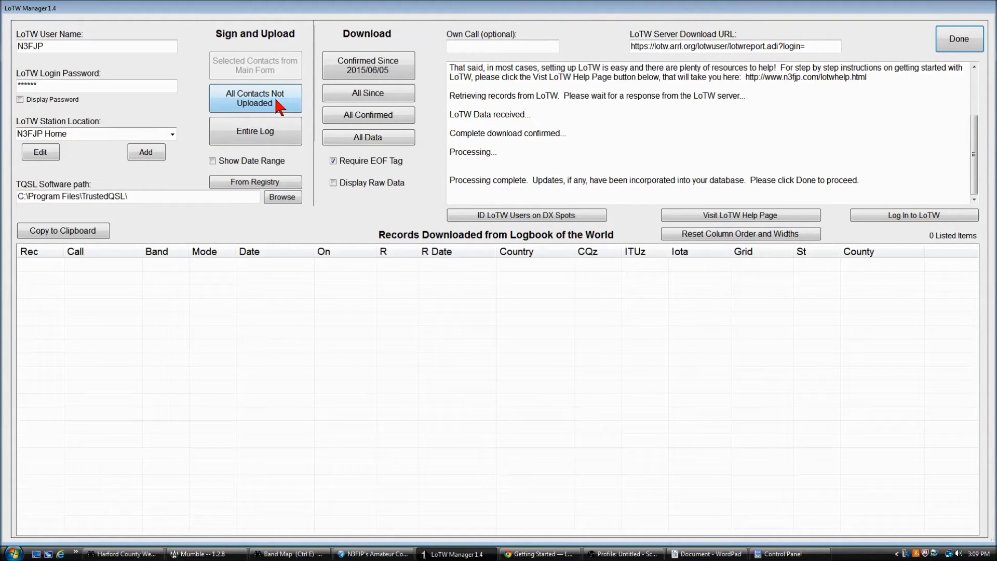
pyautogui.moveTo(262, 104)
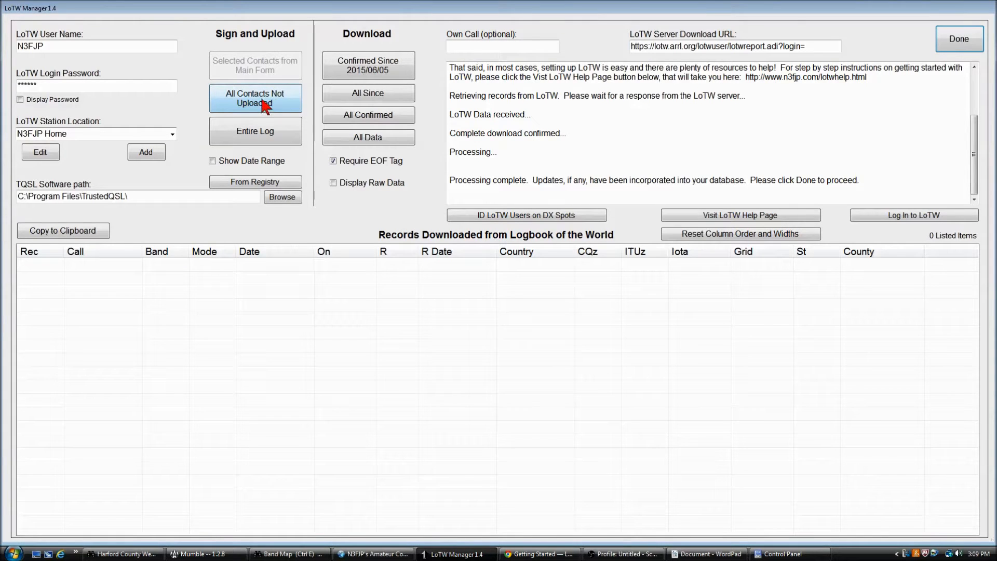
pyautogui.click(254, 97)
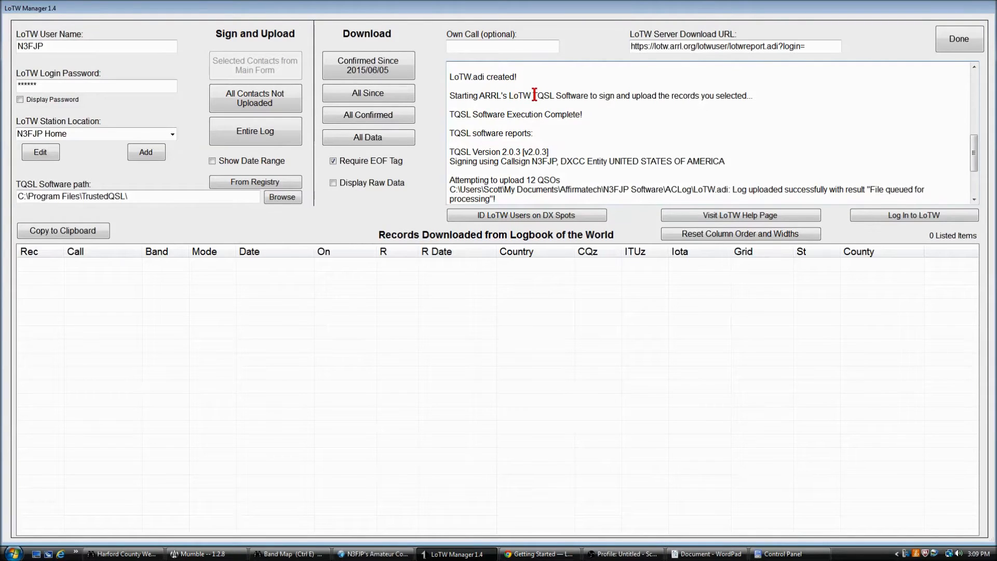
pyautogui.doubleClick(559, 96)
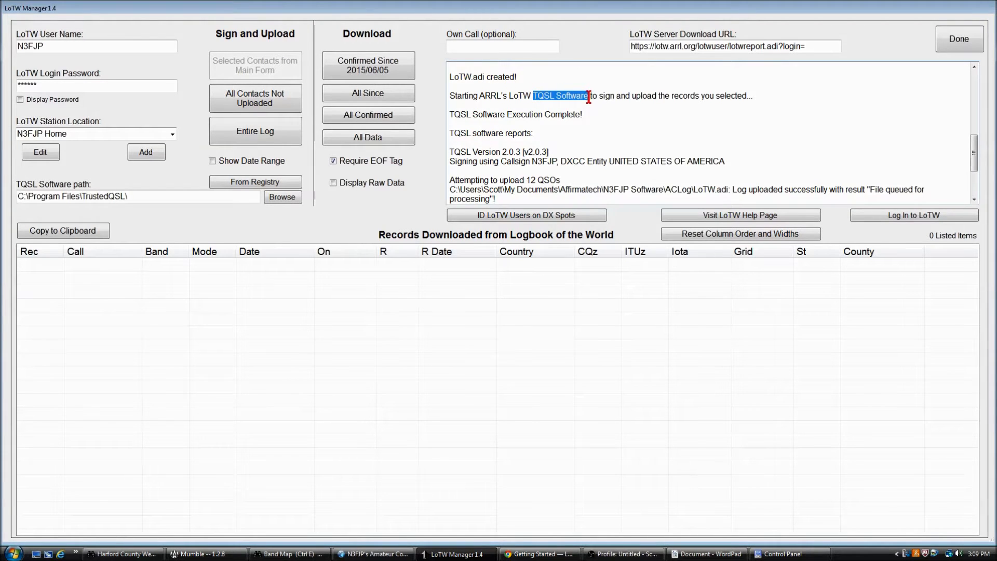
pyautogui.moveTo(587, 138)
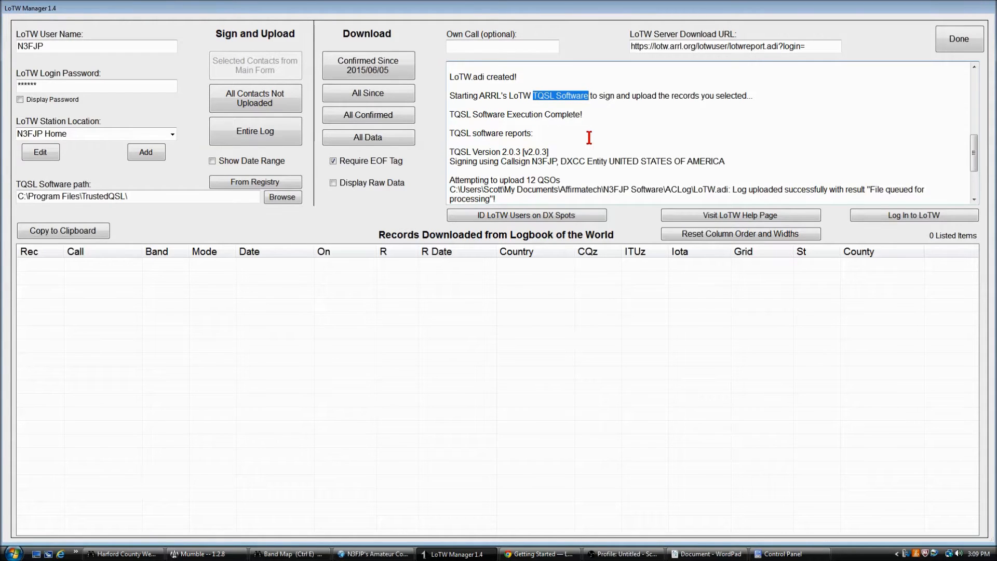
pyautogui.moveTo(588, 126)
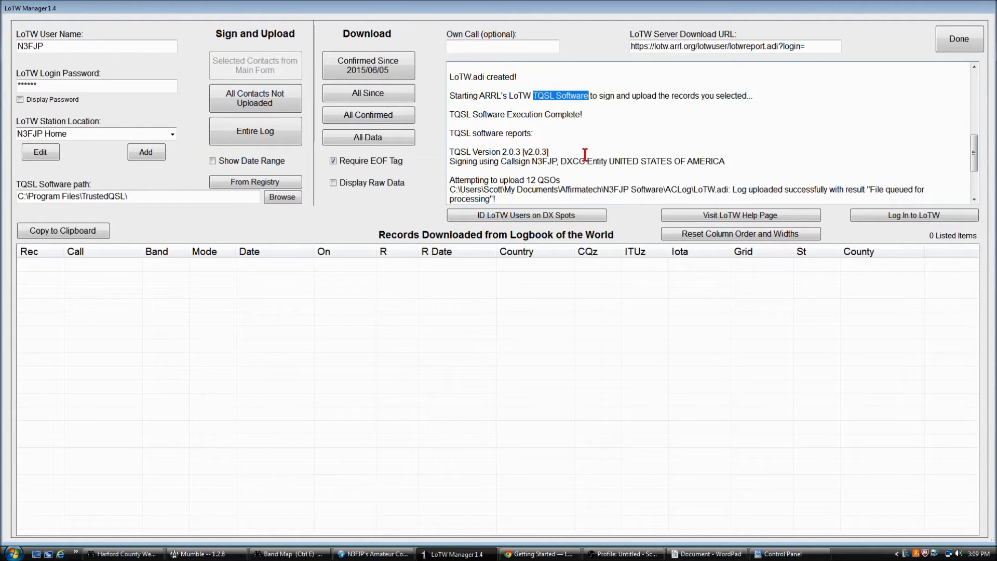
pyautogui.scroll(-3)
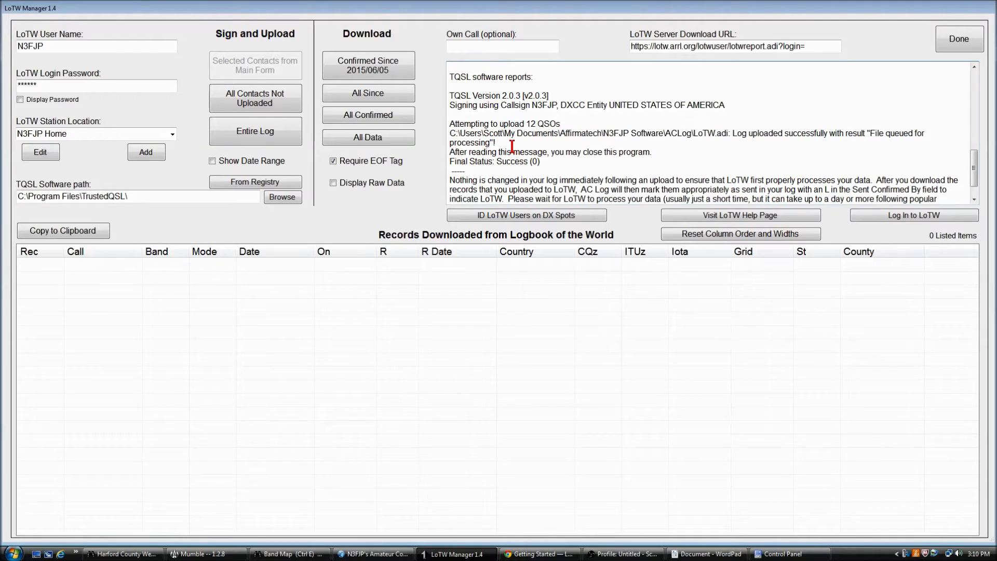
pyautogui.moveTo(548, 162)
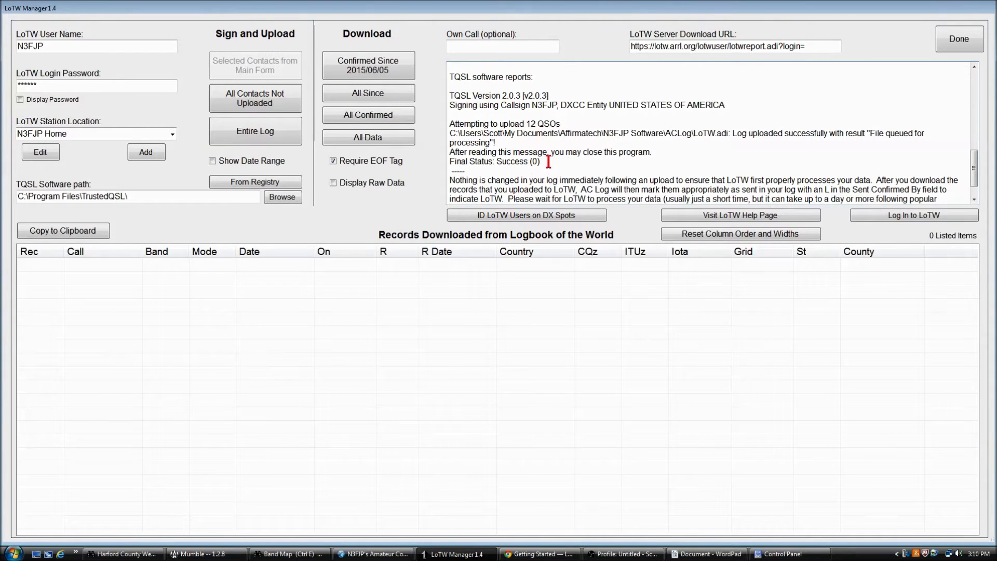
pyautogui.doubleClick(495, 161)
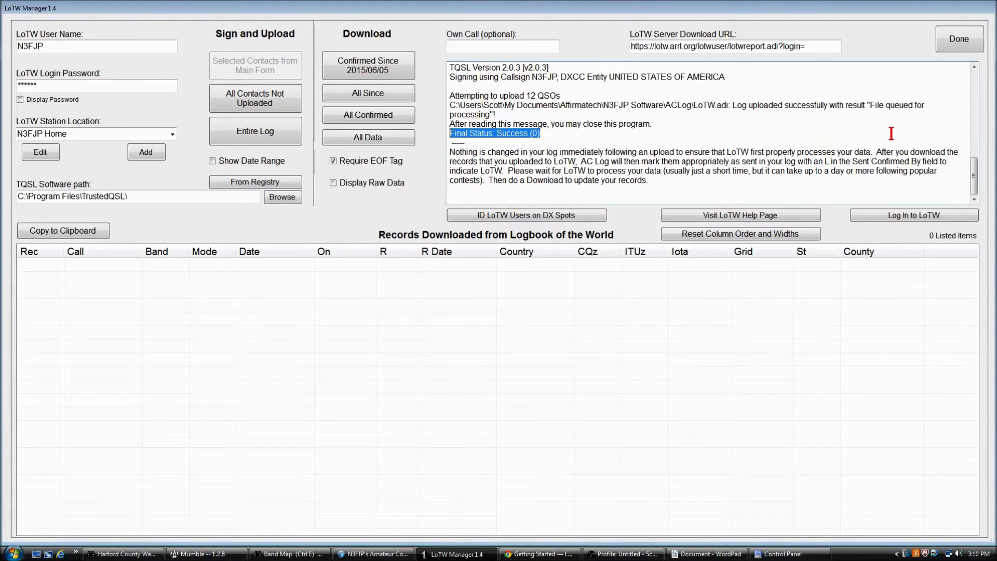
pyautogui.moveTo(958, 39)
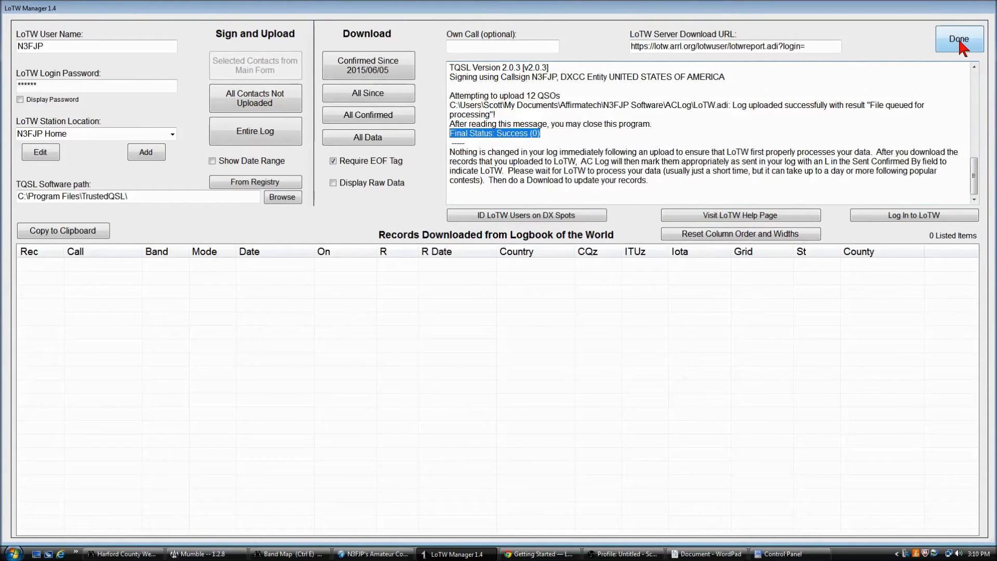
# Step: Close LoTW Manager with Done to return to the Recent Contacts list
pyautogui.click(957, 38)
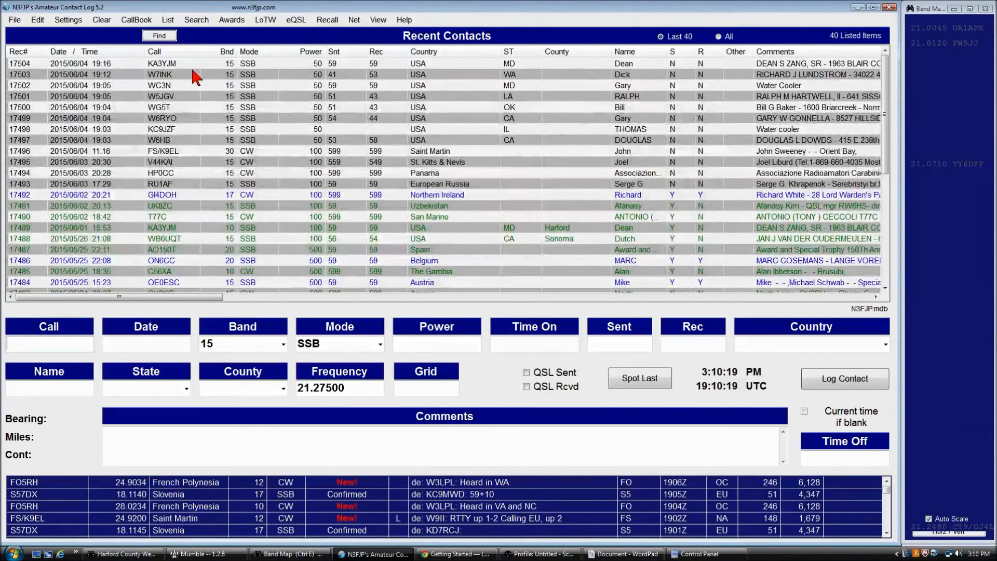
pyautogui.moveTo(196, 193)
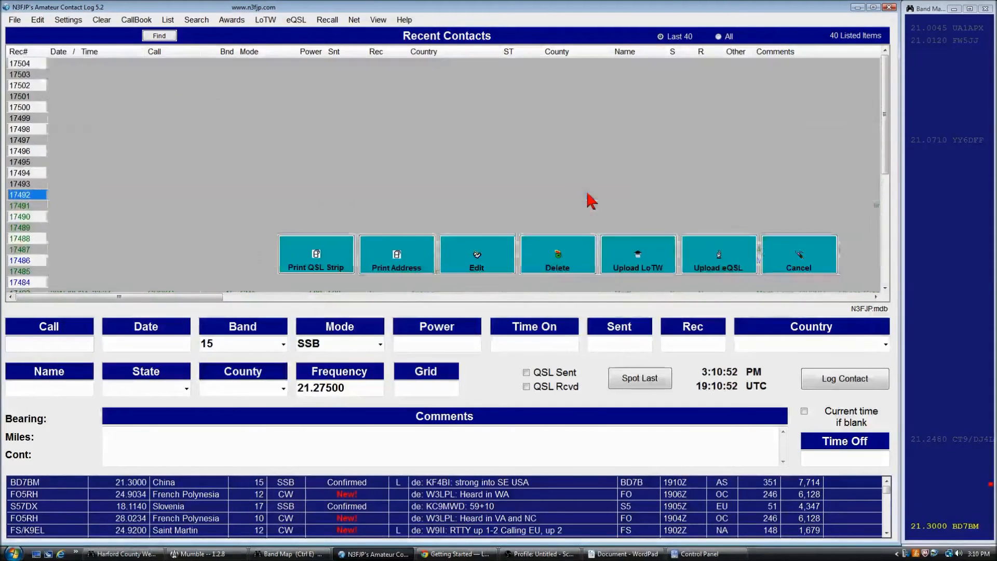
pyautogui.click(475, 254)
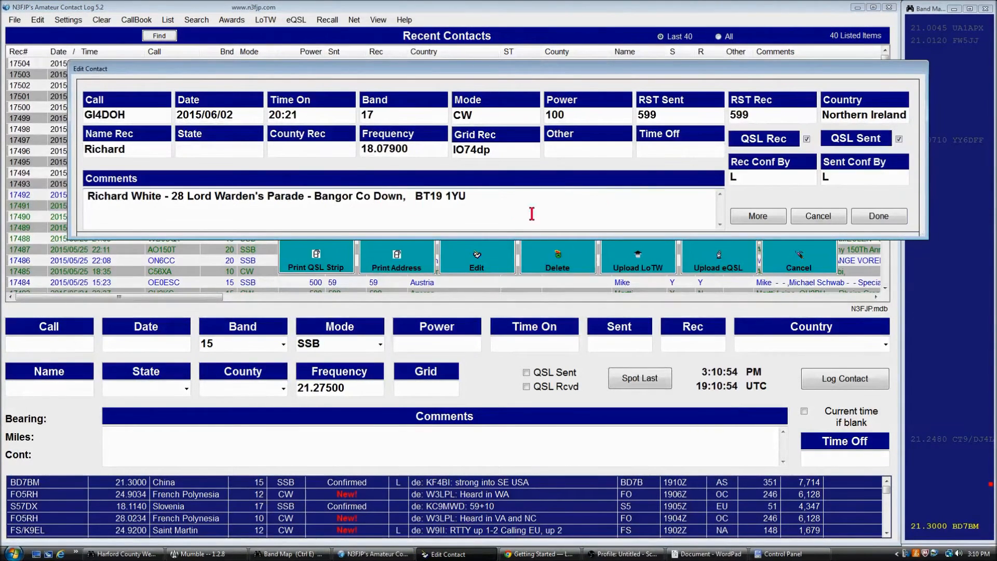
pyautogui.moveTo(622, 144)
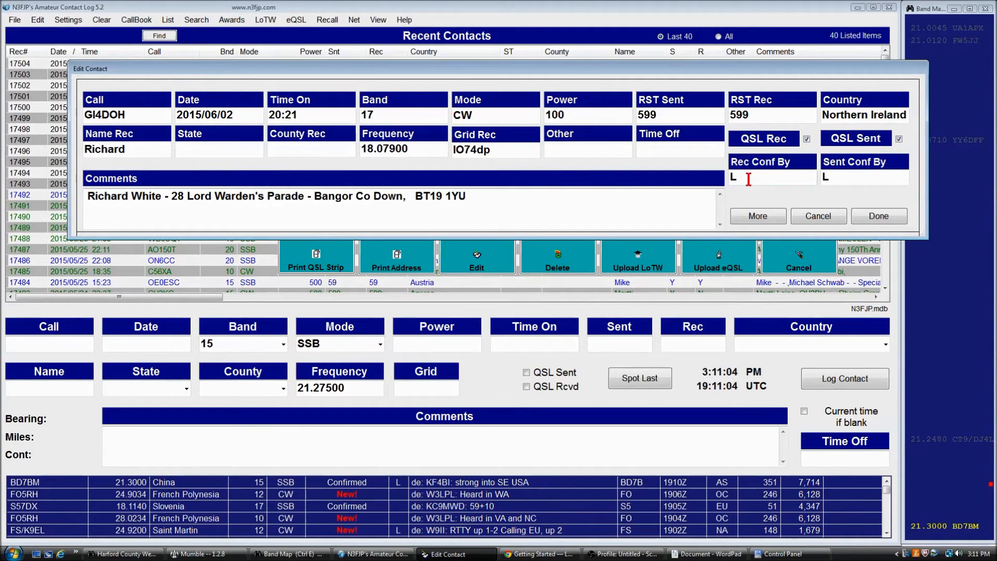
pyautogui.moveTo(856, 194)
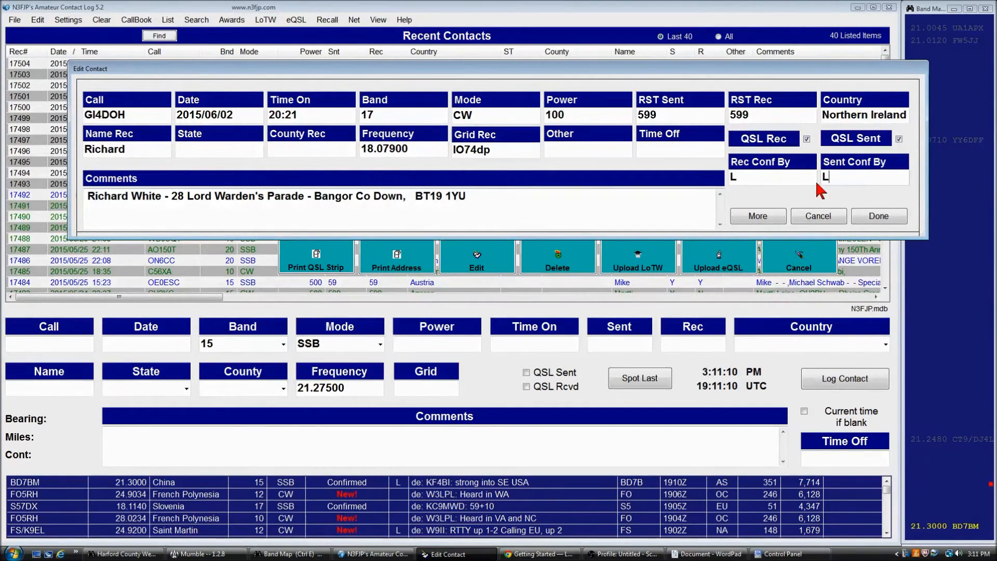
pyautogui.moveTo(816, 205)
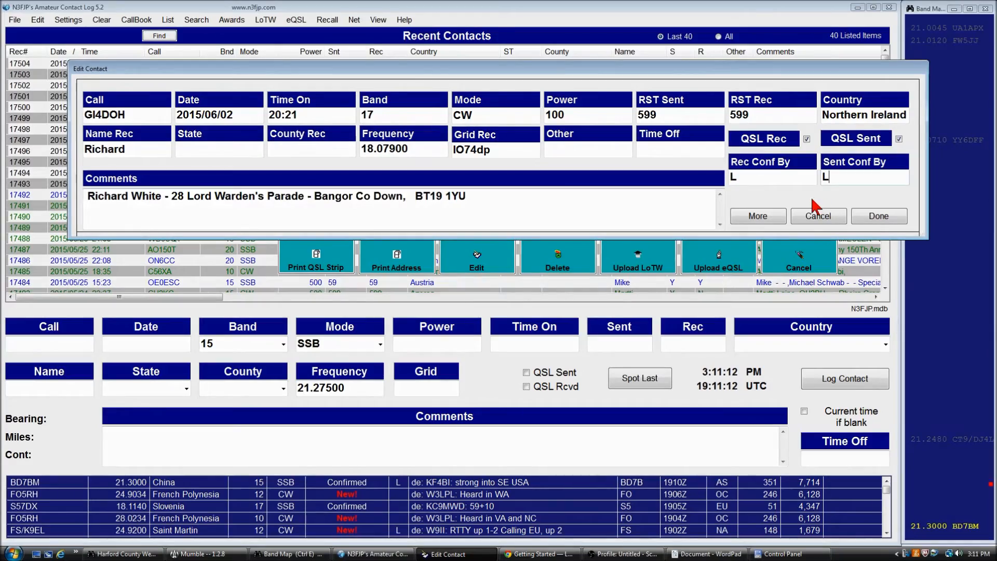
pyautogui.click(817, 216)
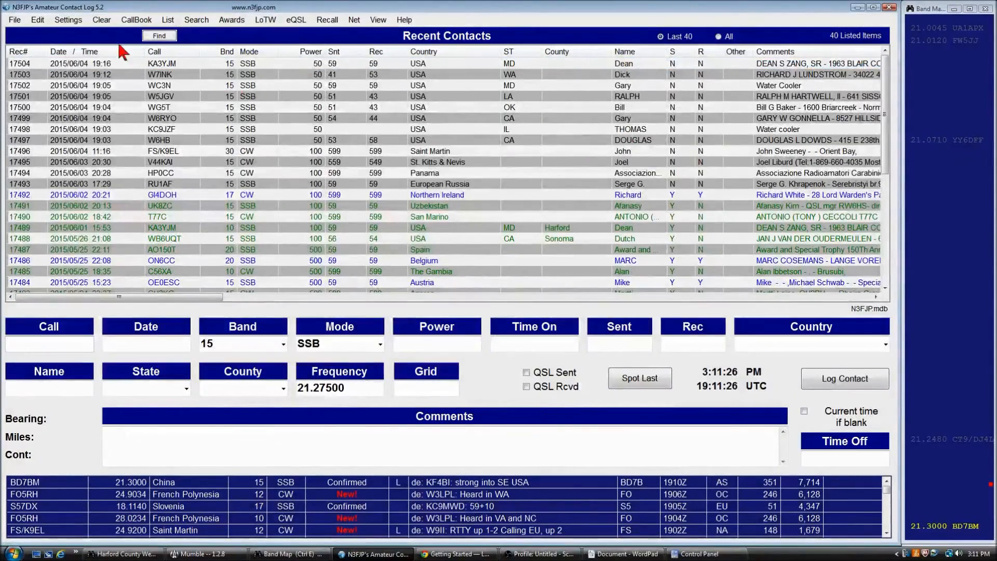
pyautogui.moveTo(265, 20)
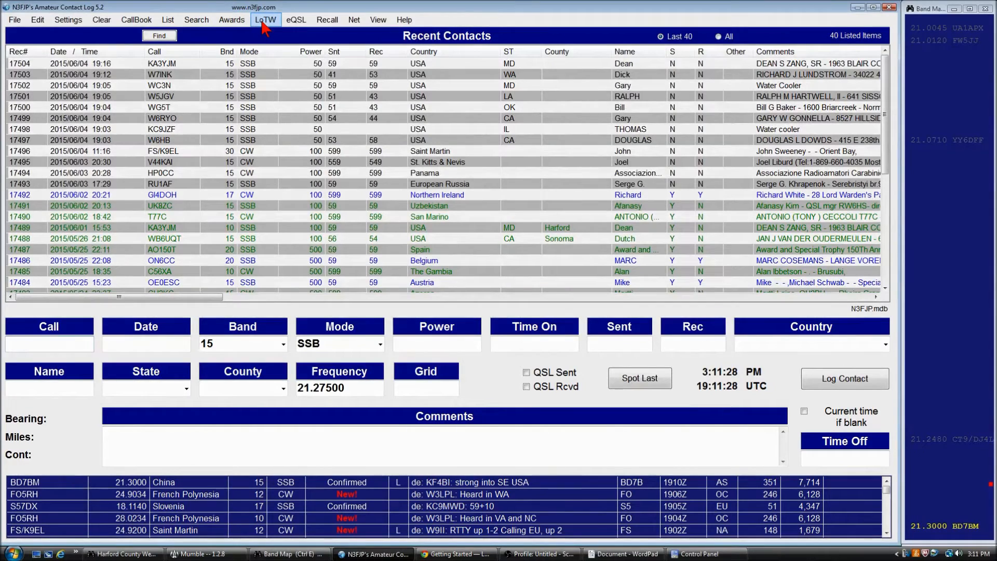
# Step: Reopen LoTW Manager from the LoTW menu
pyautogui.click(265, 20)
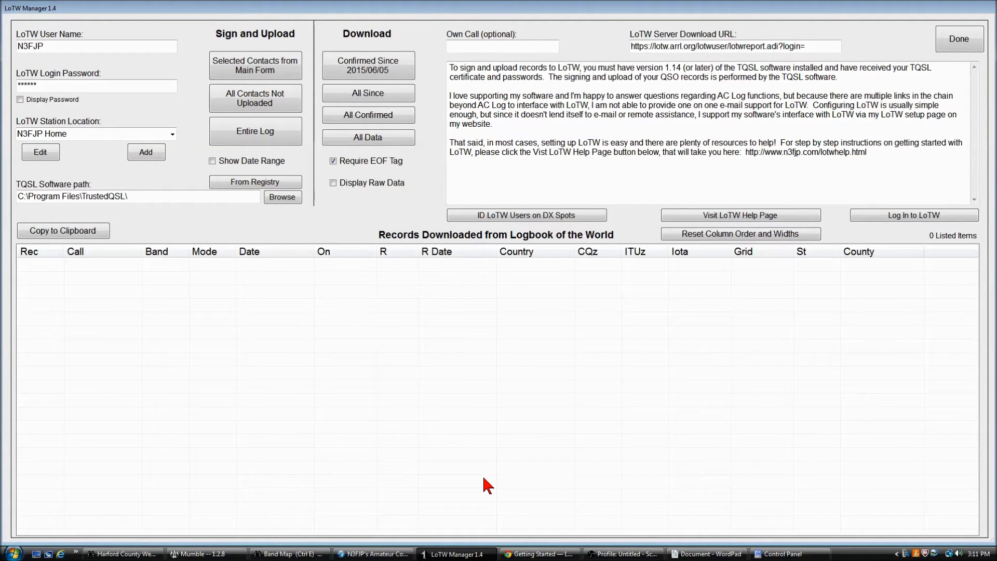
pyautogui.moveTo(458, 472)
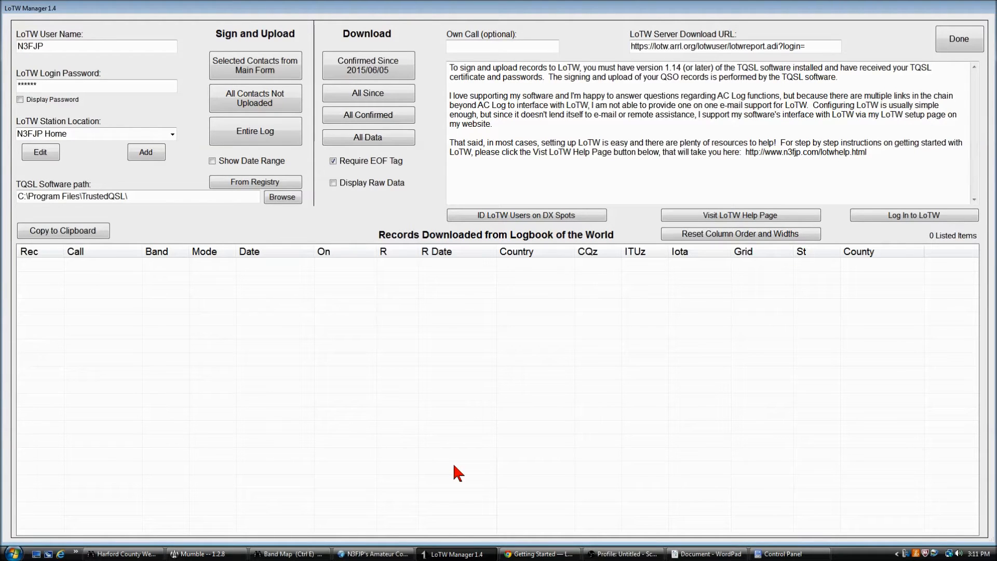
pyautogui.moveTo(413, 440)
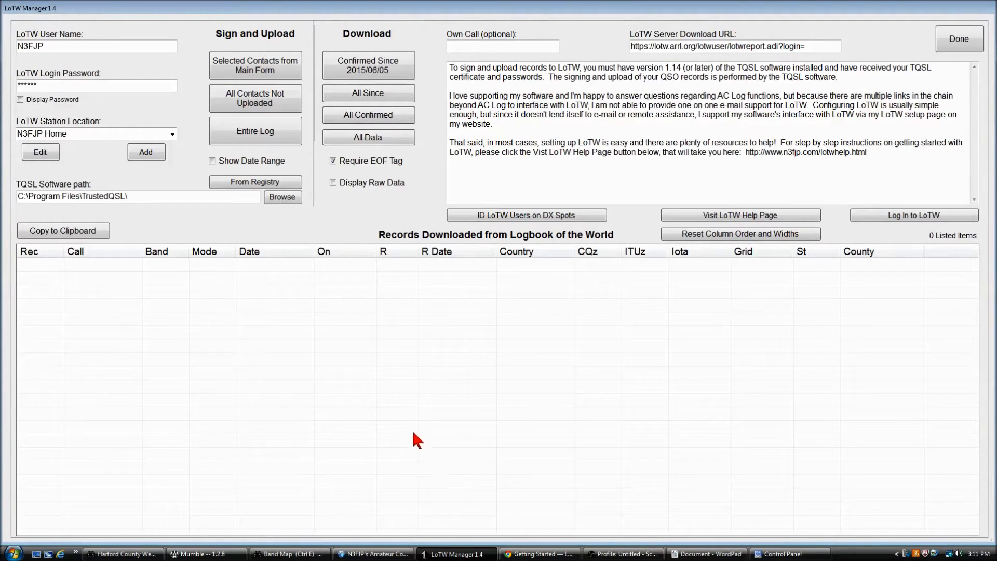
pyautogui.moveTo(407, 521)
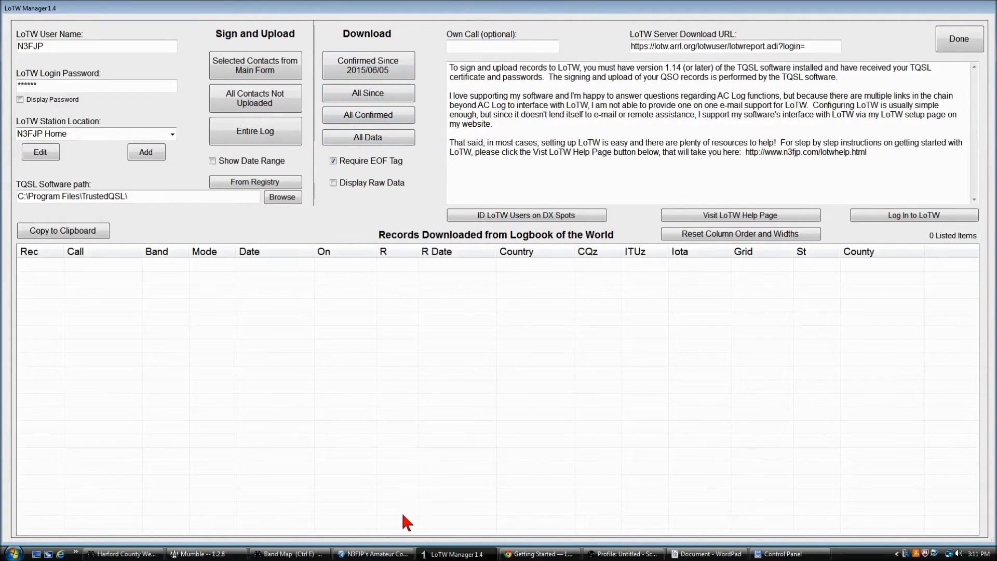
pyautogui.moveTo(485, 505)
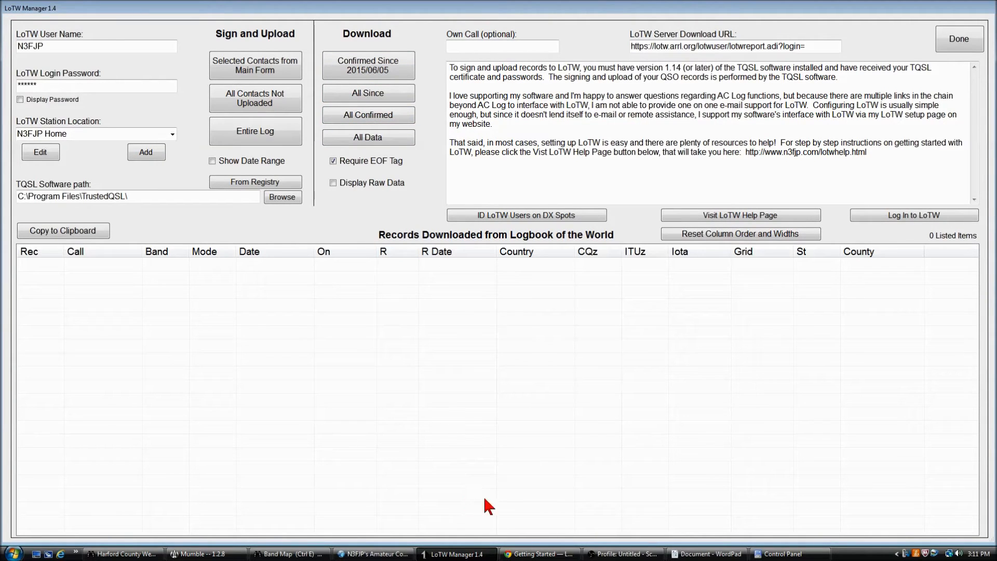
pyautogui.moveTo(442, 356)
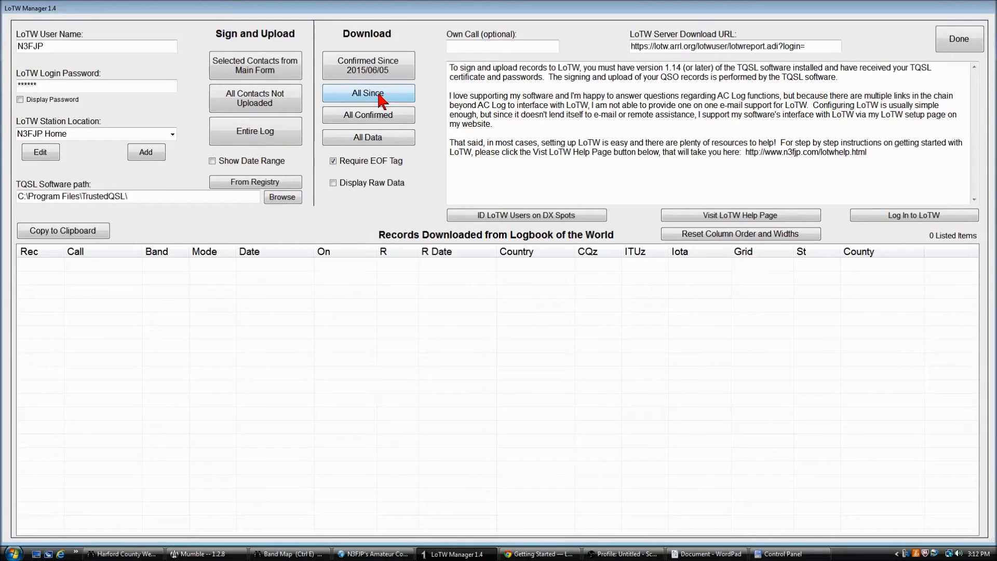
# Step: Download the twelve LoTW records confirmed since 2015/06/05 into the log
pyautogui.click(367, 92)
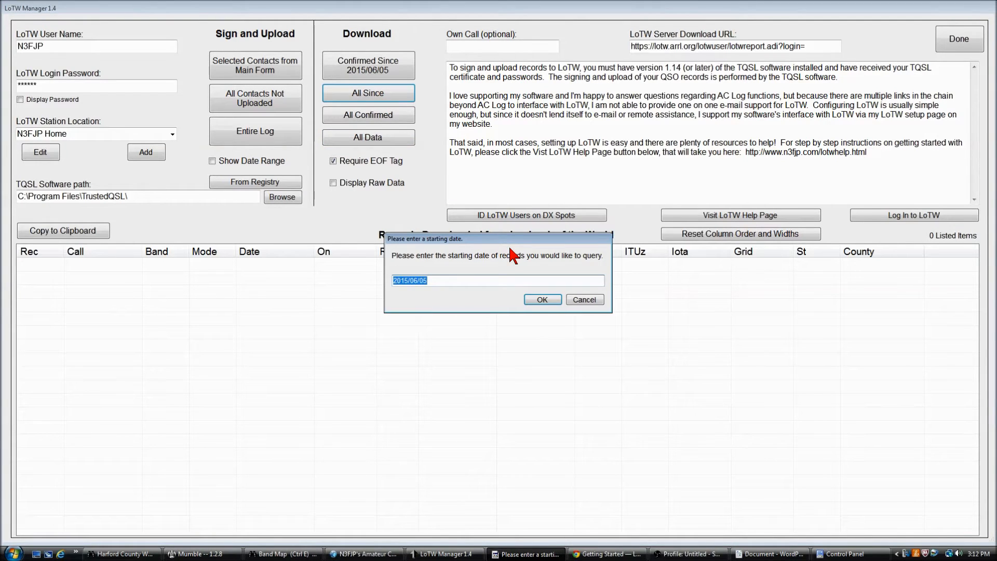
pyautogui.moveTo(521, 266)
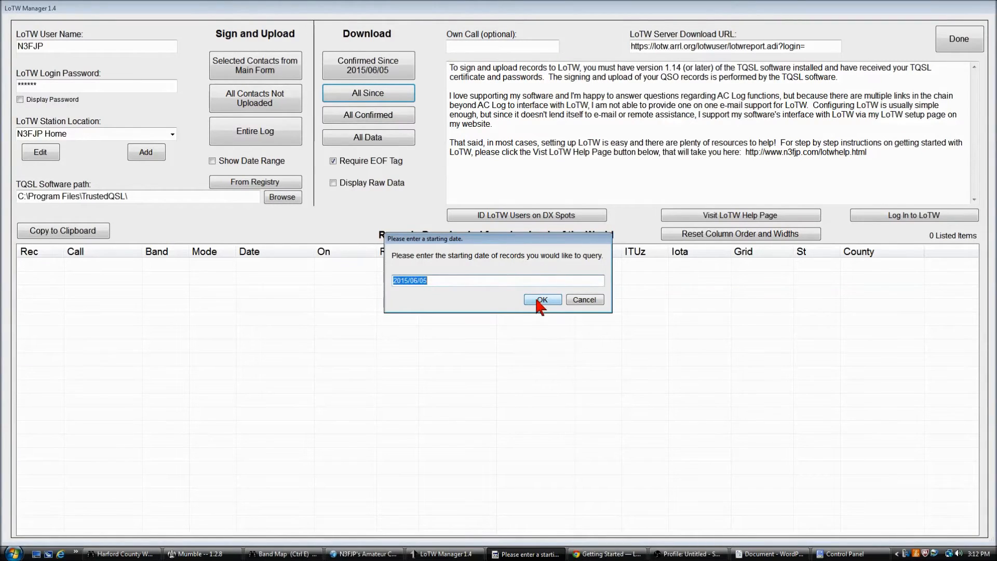
pyautogui.click(542, 299)
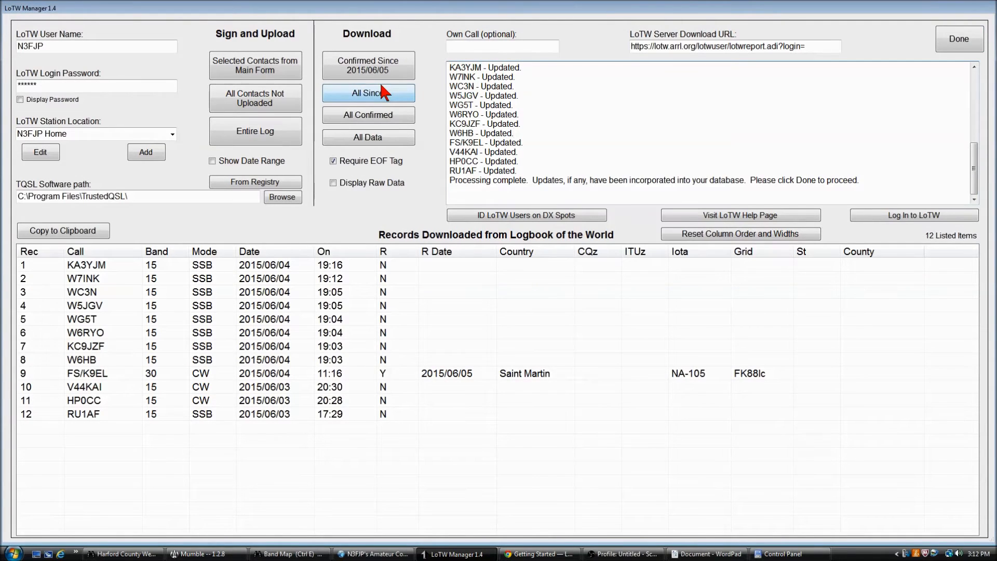
pyautogui.moveTo(557, 165)
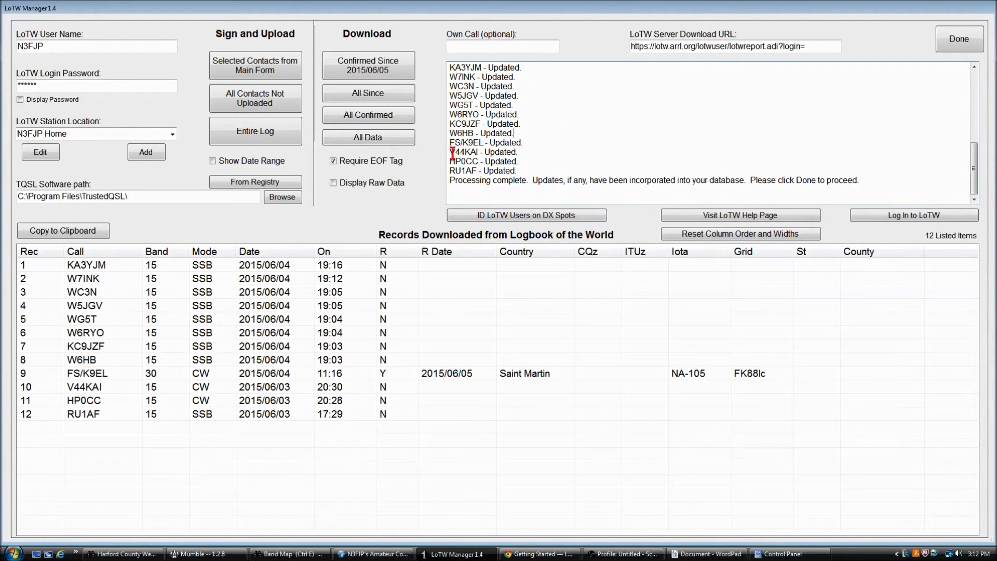
pyautogui.moveTo(120, 290)
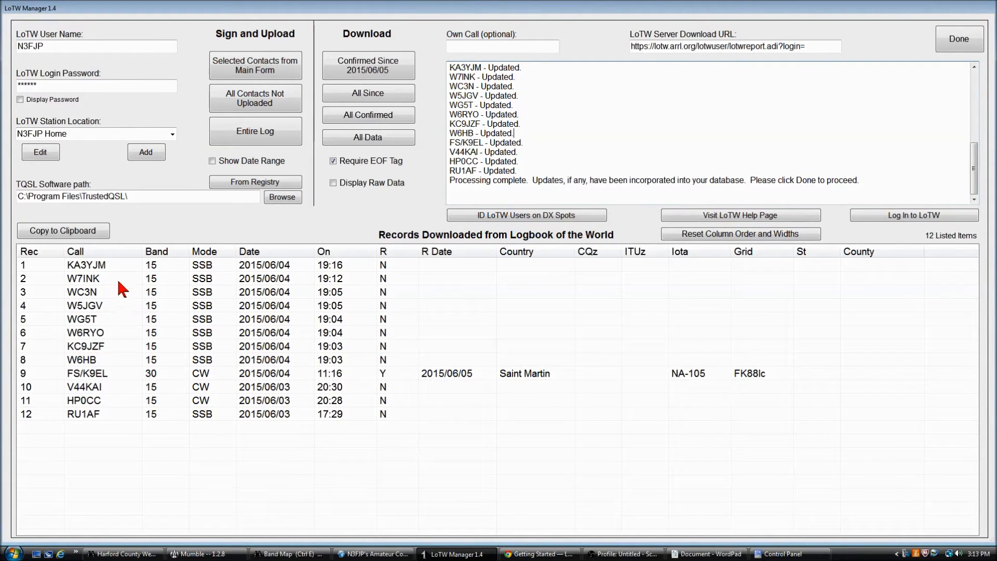
pyautogui.moveTo(134, 317)
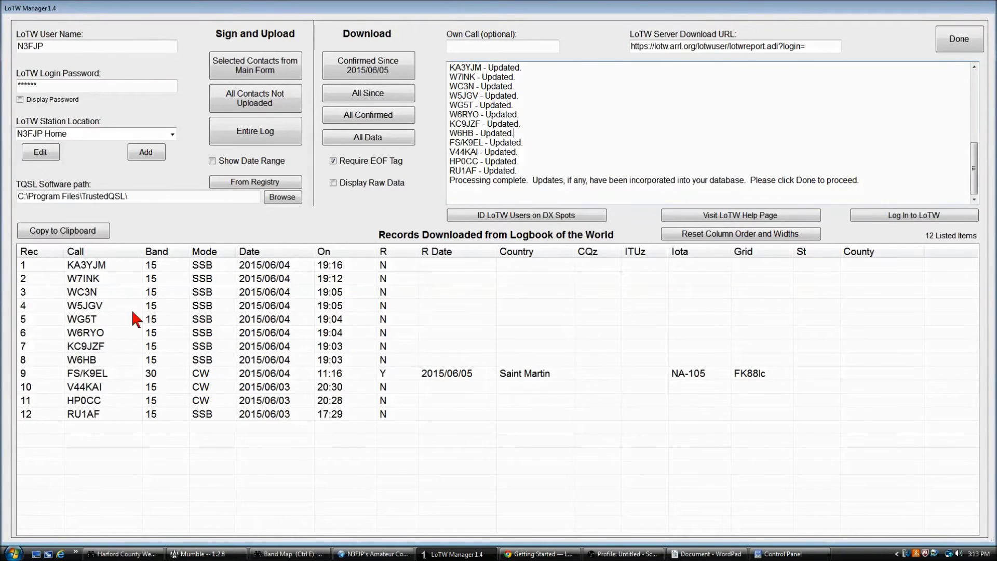
pyautogui.moveTo(200, 362)
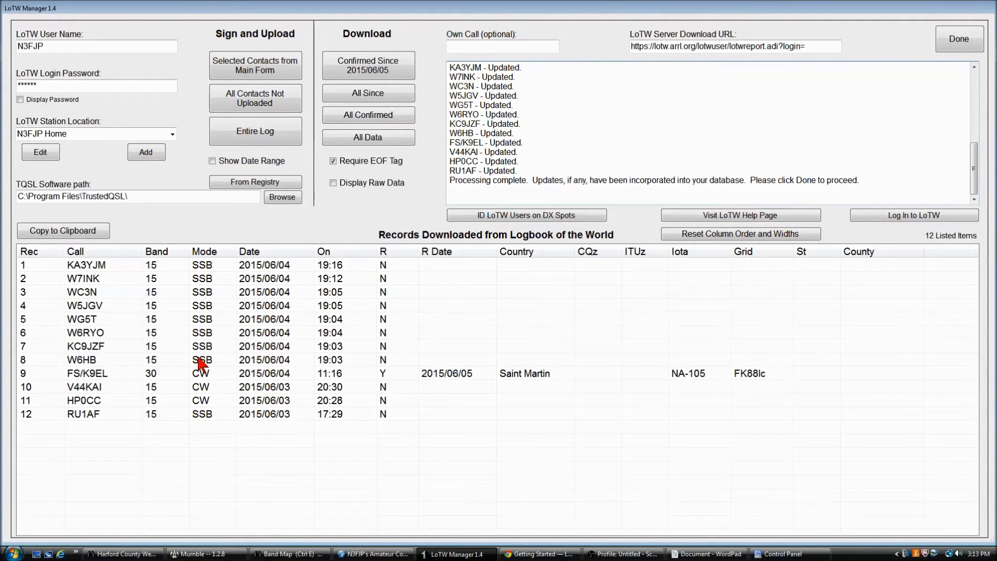
pyautogui.moveTo(102, 389)
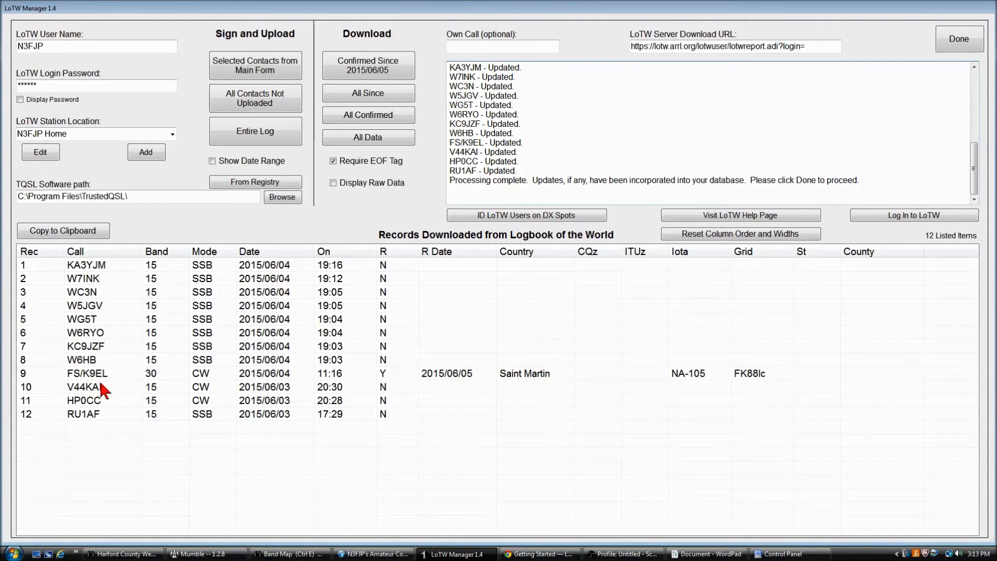
pyautogui.moveTo(284, 395)
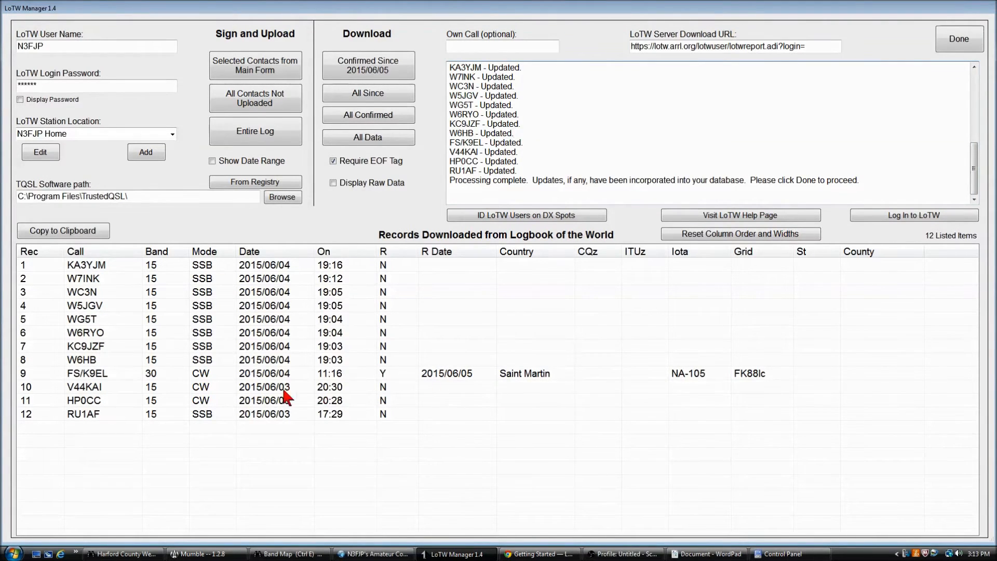
pyautogui.moveTo(536, 384)
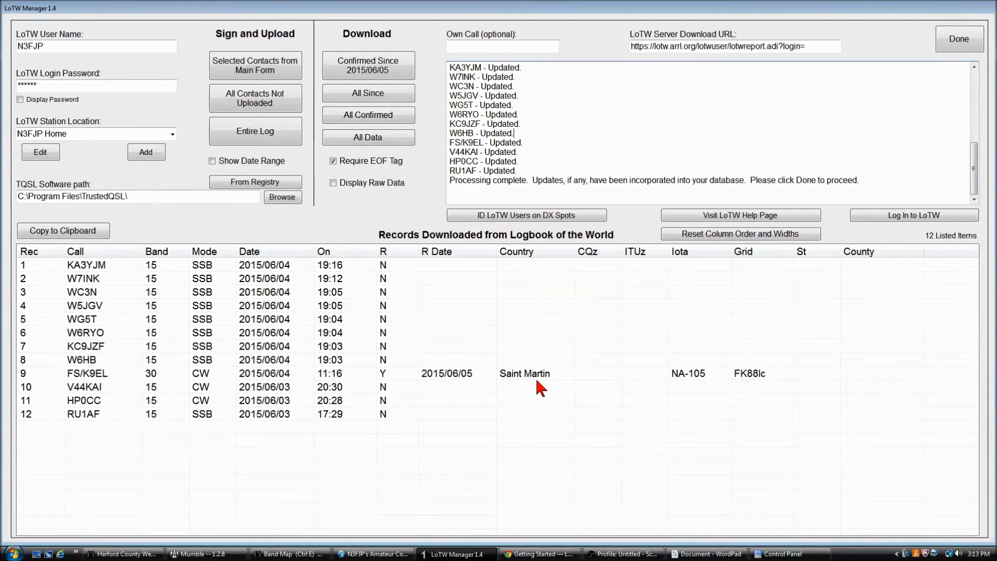
pyautogui.moveTo(964, 61)
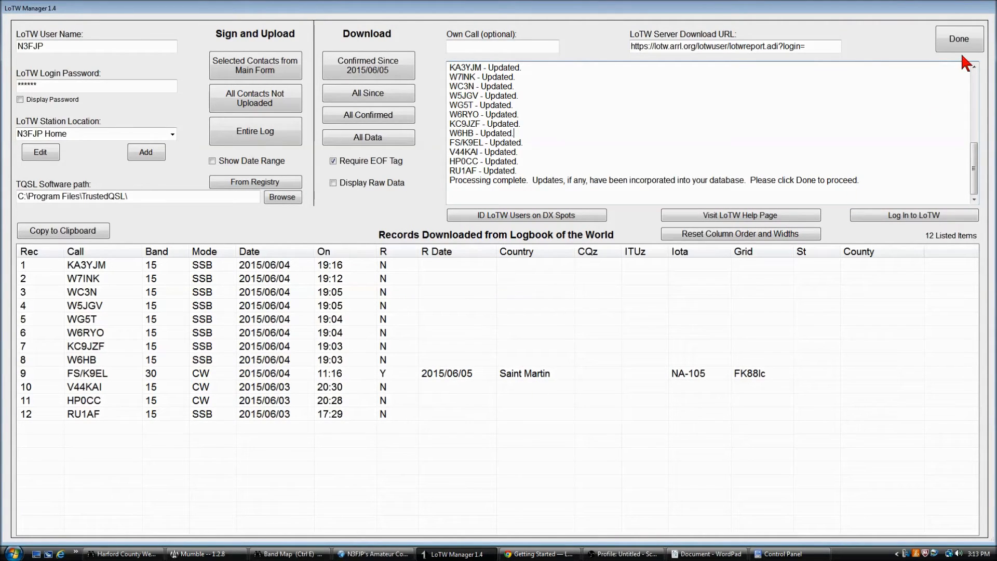
# Step: Close LoTW Manager, check FS/K9EL shows QSL sent and received as L, and close the record
pyautogui.click(957, 39)
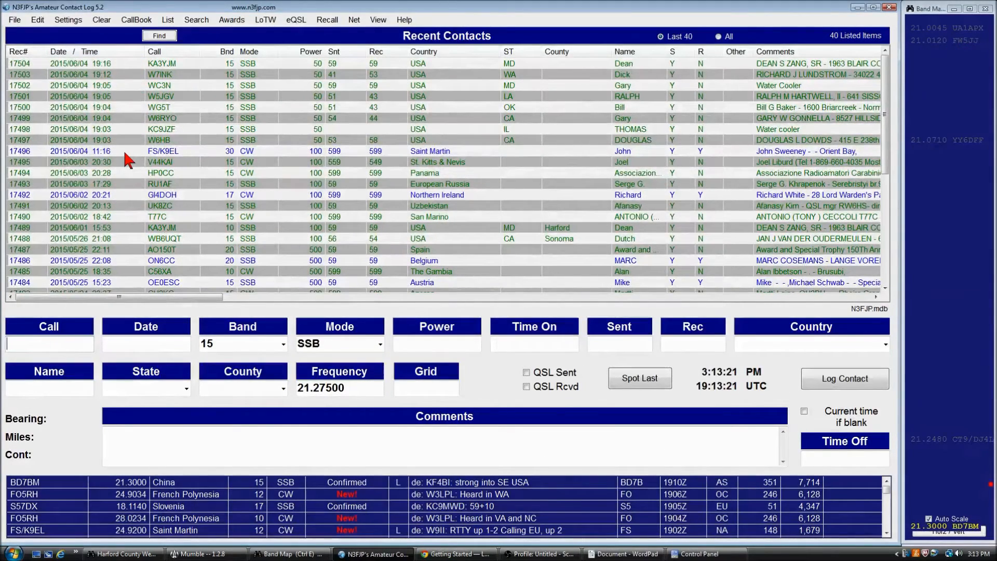
pyautogui.moveTo(435, 158)
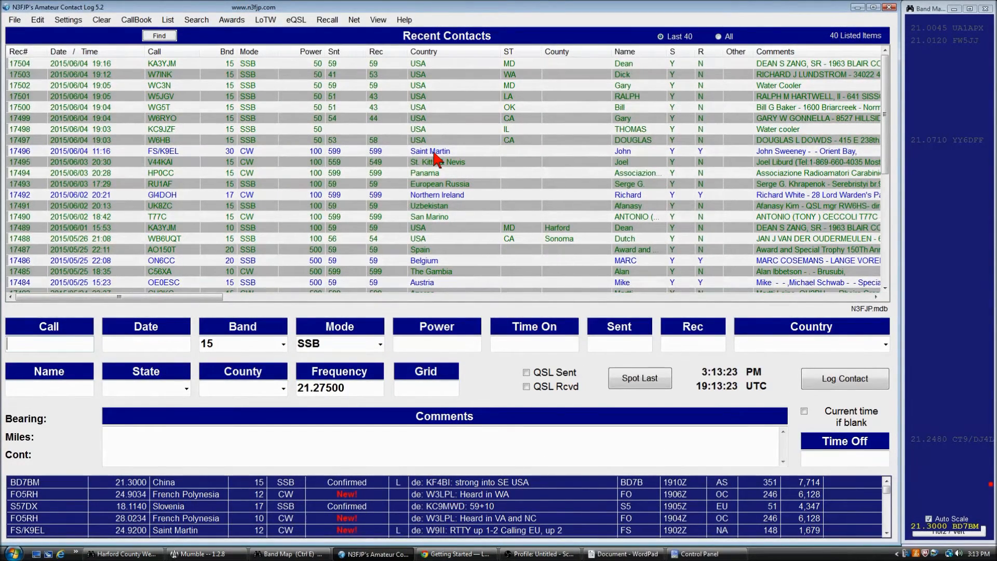
pyautogui.moveTo(680, 160)
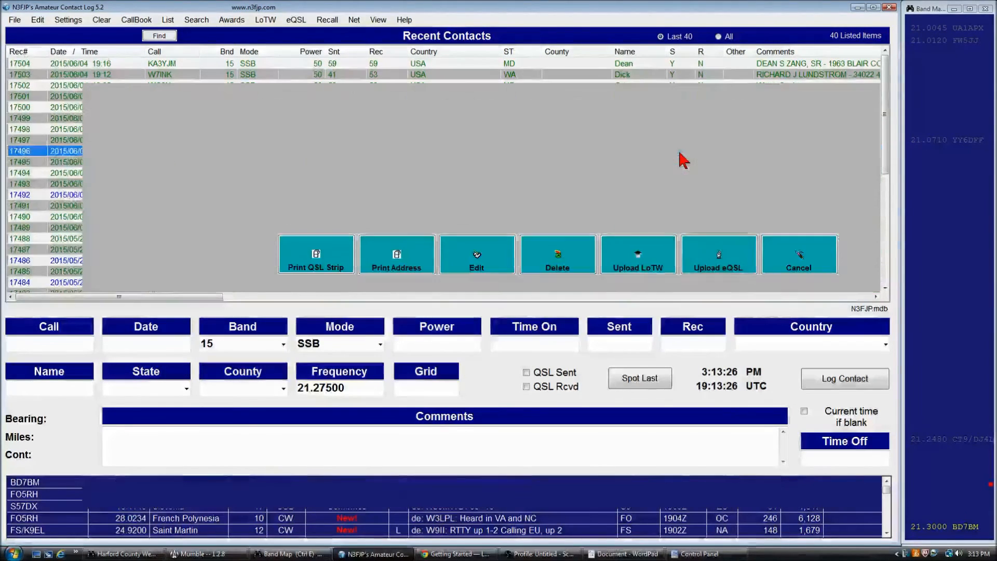
pyautogui.click(476, 254)
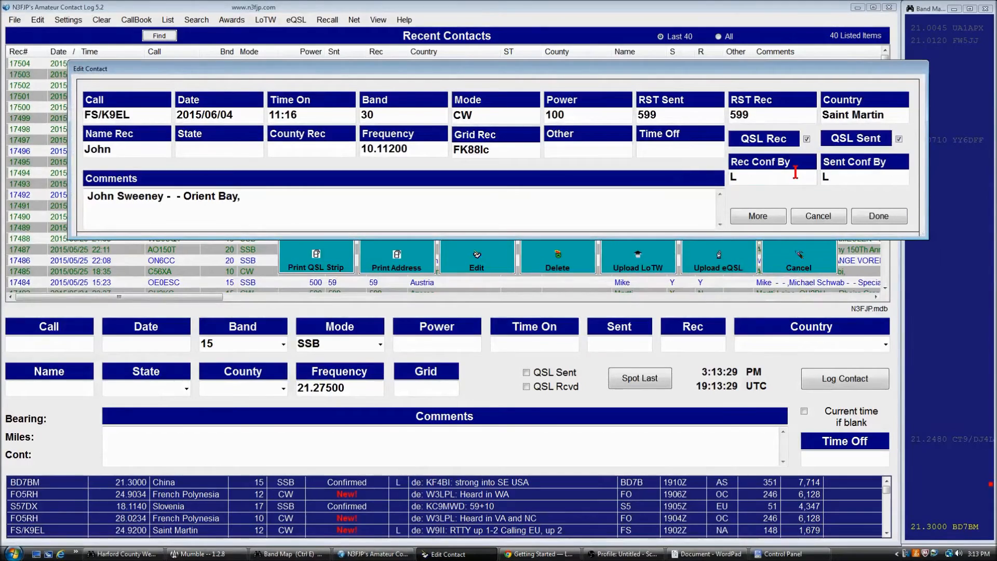
pyautogui.moveTo(806, 150)
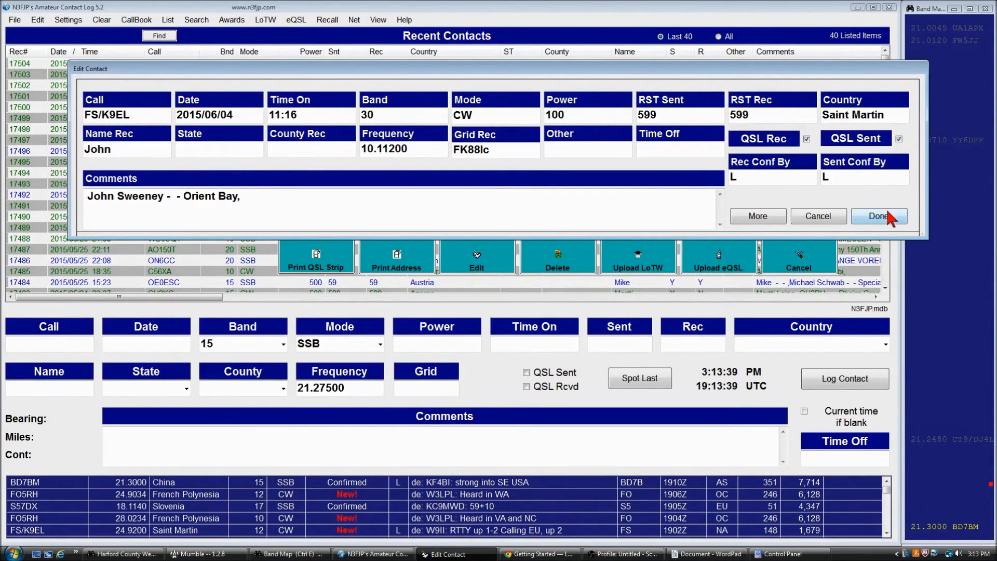
pyautogui.click(878, 216)
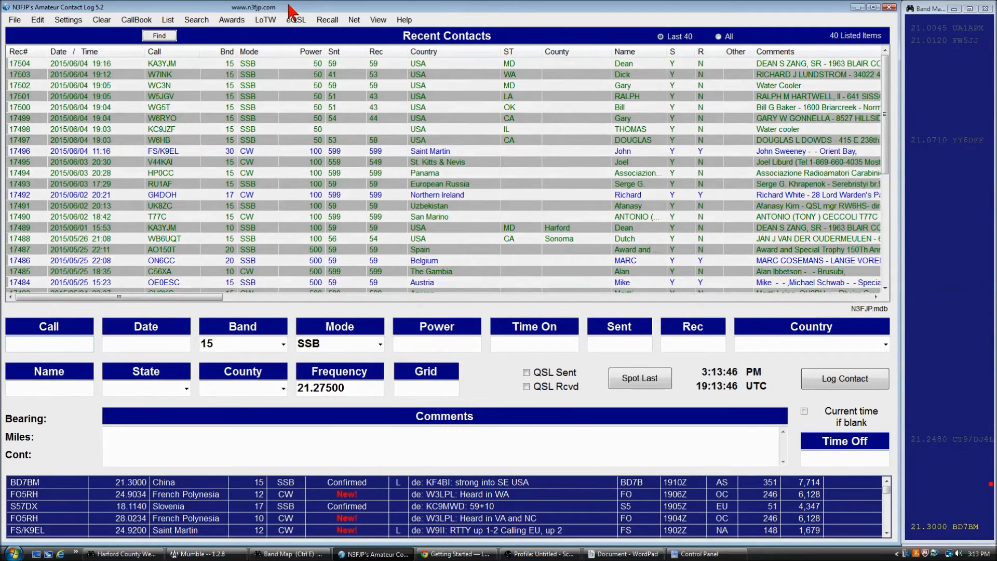
pyautogui.click(49, 343)
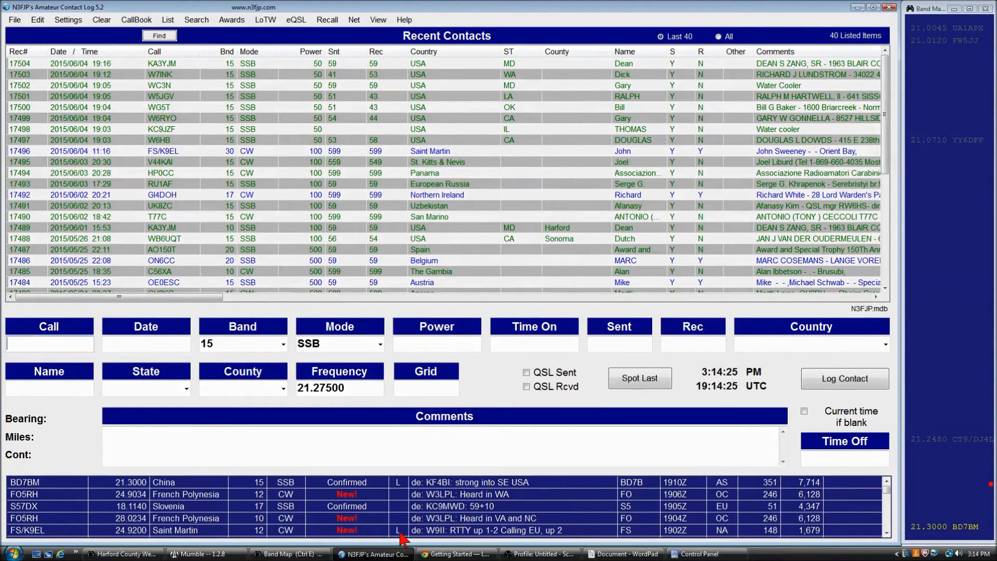
pyautogui.moveTo(375, 537)
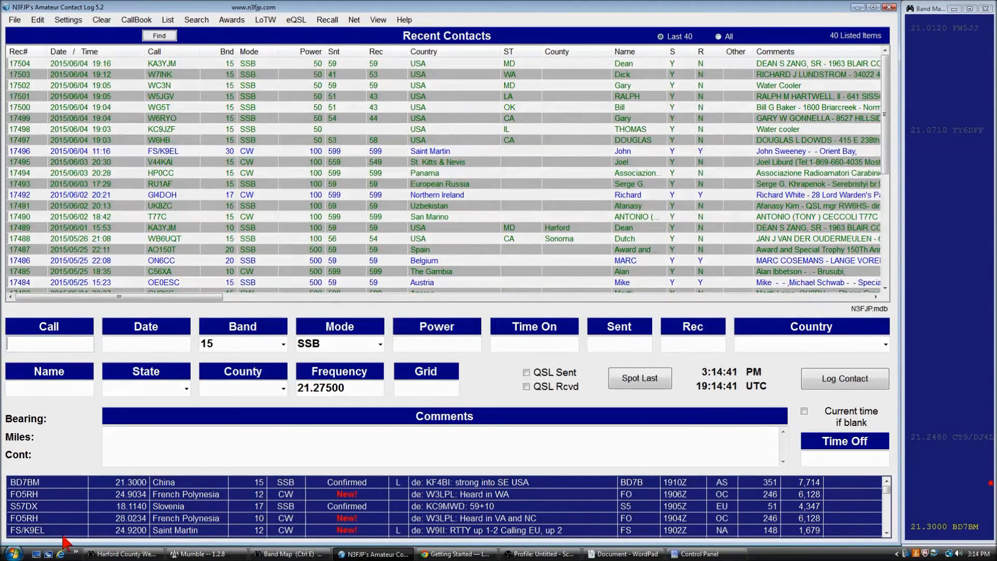
pyautogui.moveTo(404, 158)
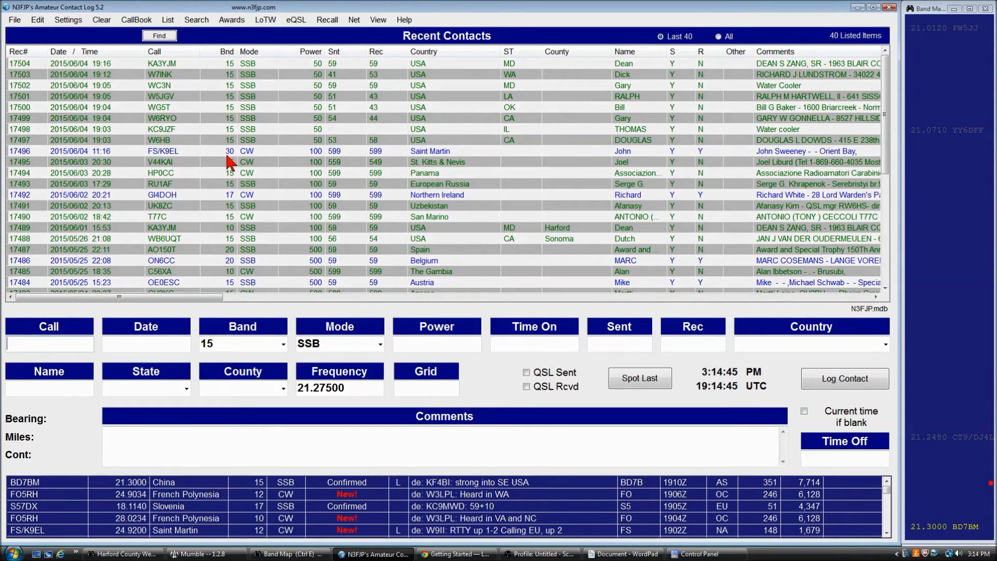
pyautogui.moveTo(191, 157)
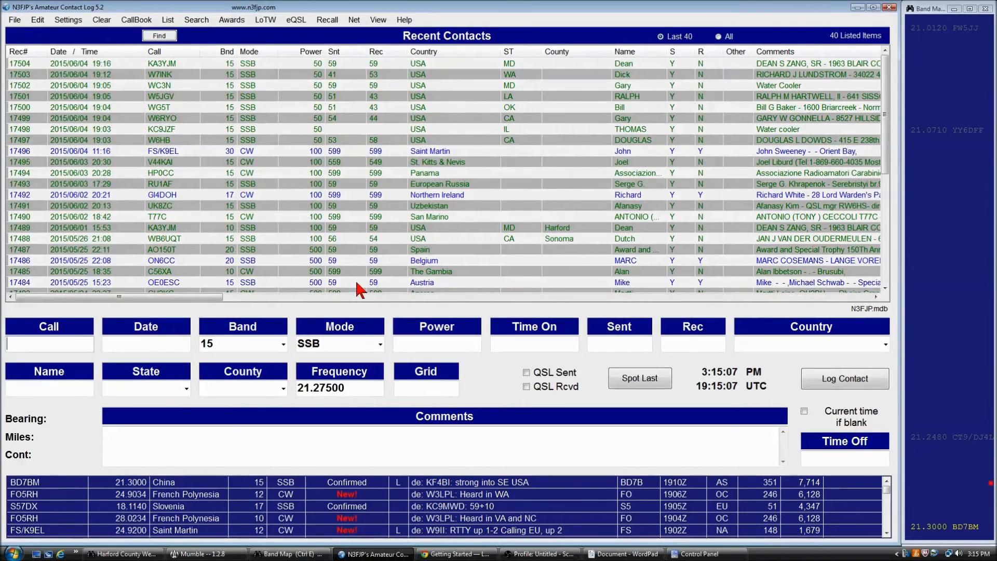
# Step: Open the ID LoTW Users on DX Spots settings with identification enabled and 83,671 calls on file
pyautogui.click(265, 20)
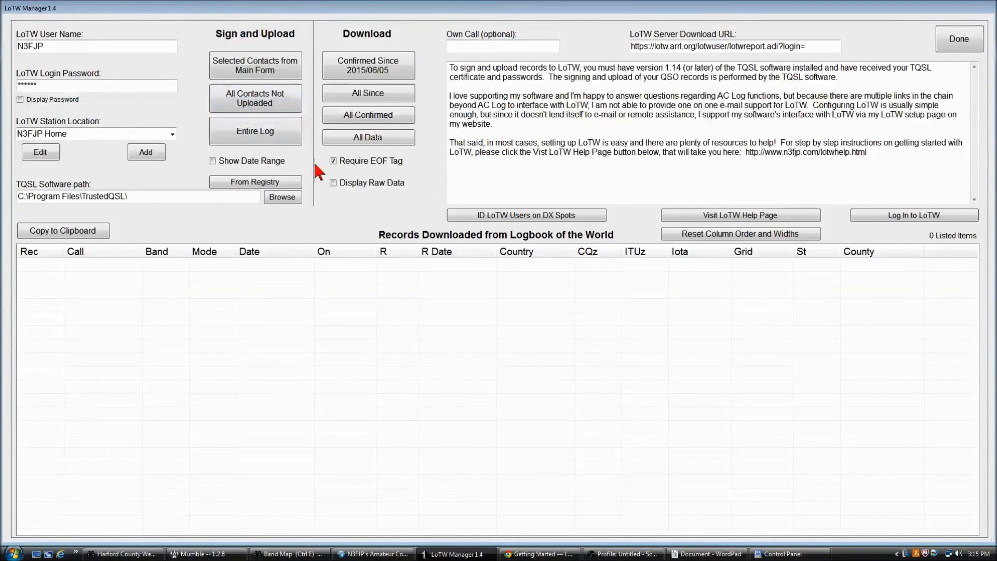
pyautogui.moveTo(525, 215)
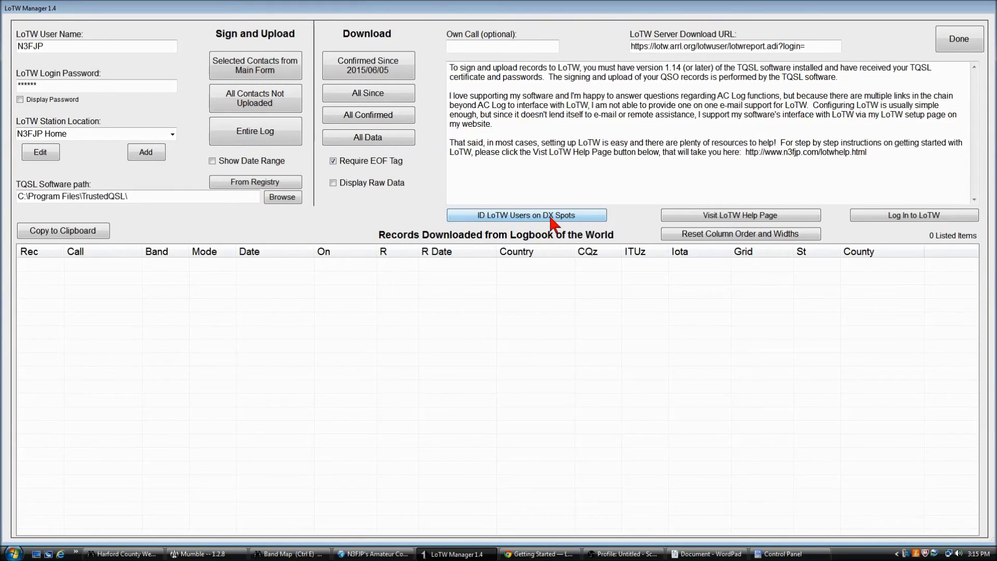
pyautogui.click(525, 215)
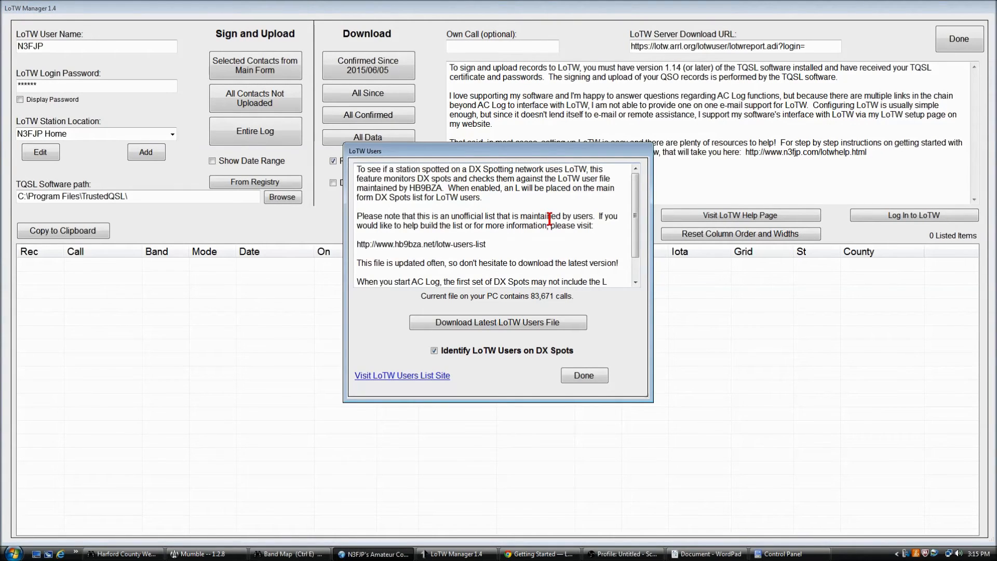
pyautogui.moveTo(497, 322)
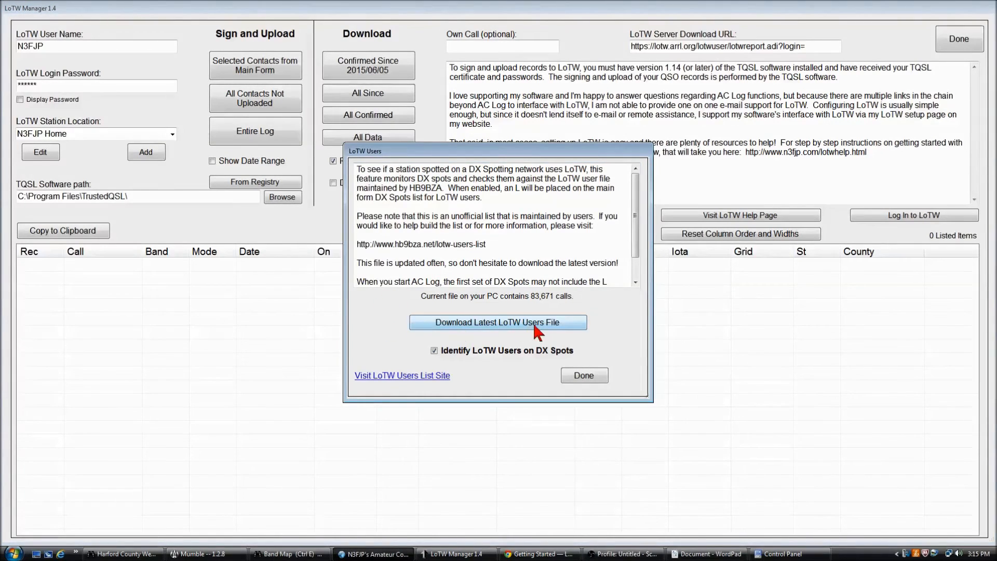
pyautogui.moveTo(489, 329)
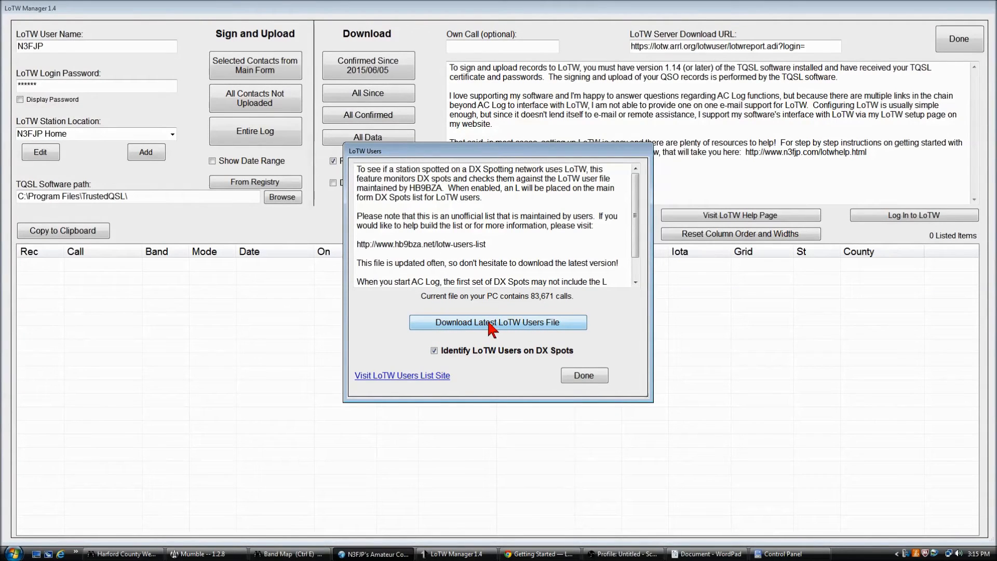
pyautogui.moveTo(574, 311)
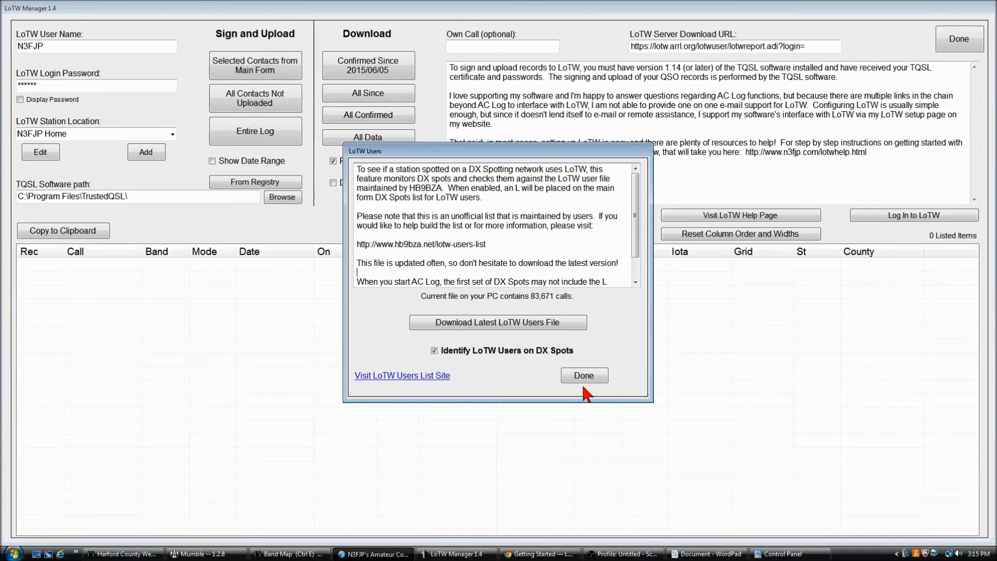
# Step: Finish the LoTW Users settings with identification enabled and return to the LoTW manager's download options
pyautogui.click(583, 375)
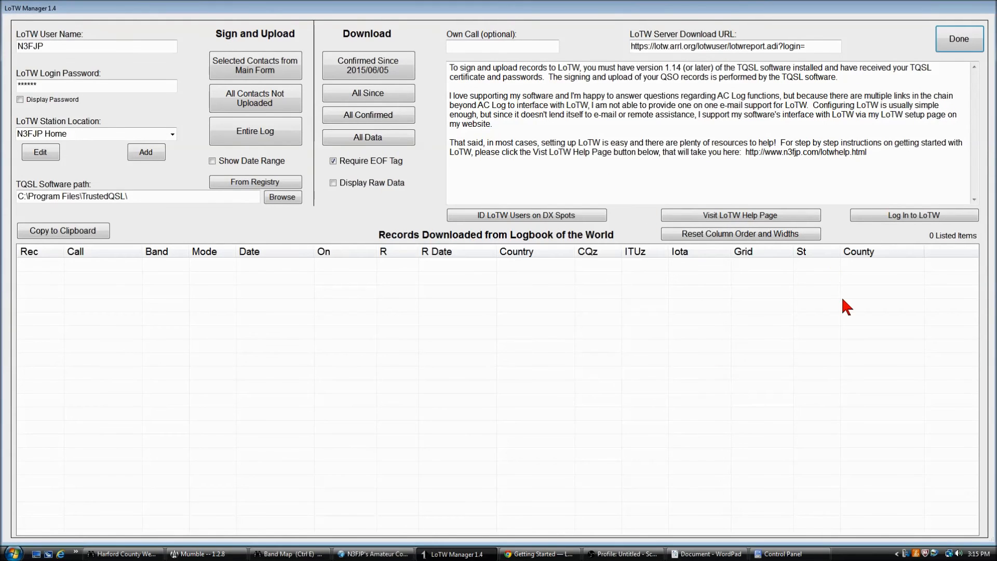
pyautogui.moveTo(826, 293)
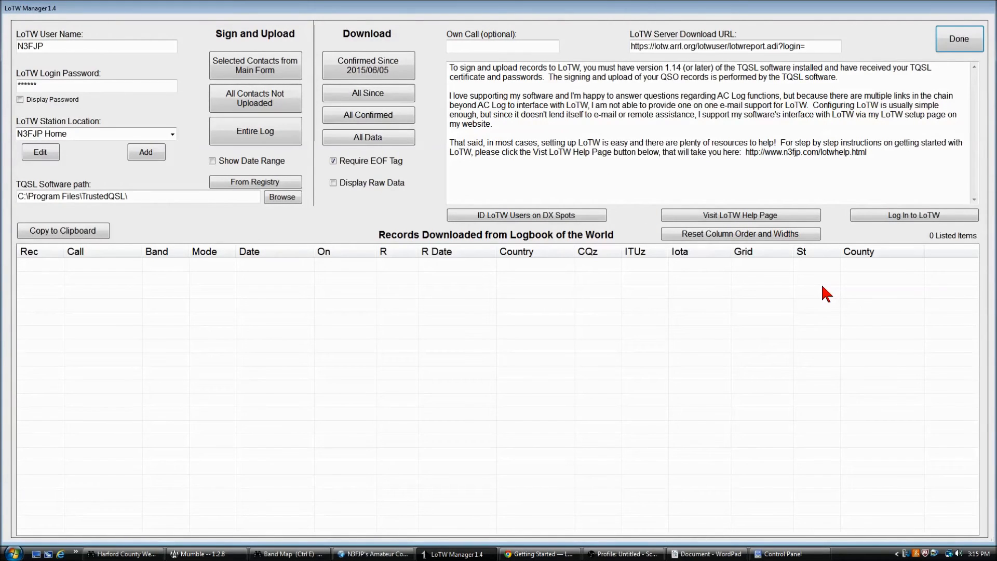
pyautogui.moveTo(613, 138)
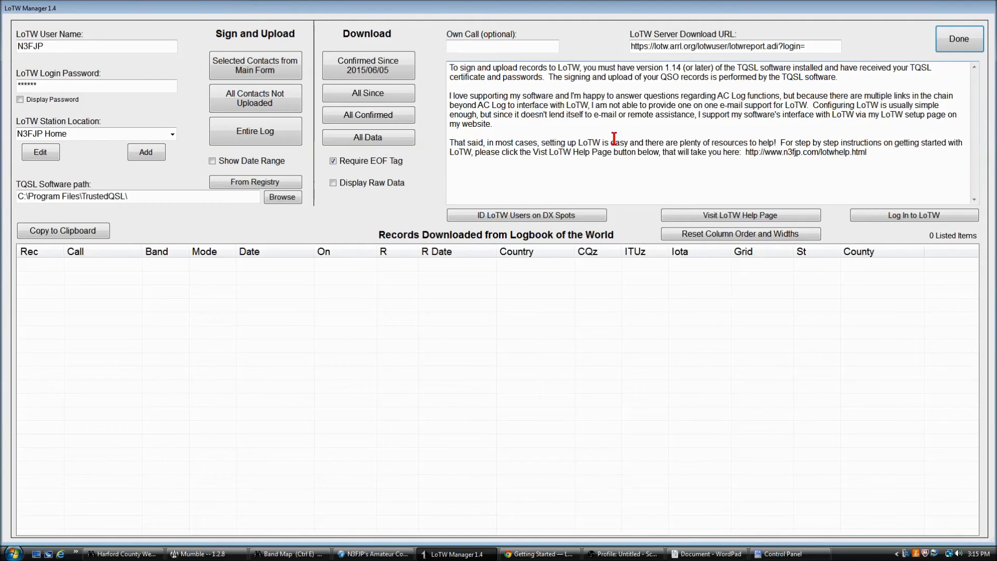
pyautogui.moveTo(543, 148)
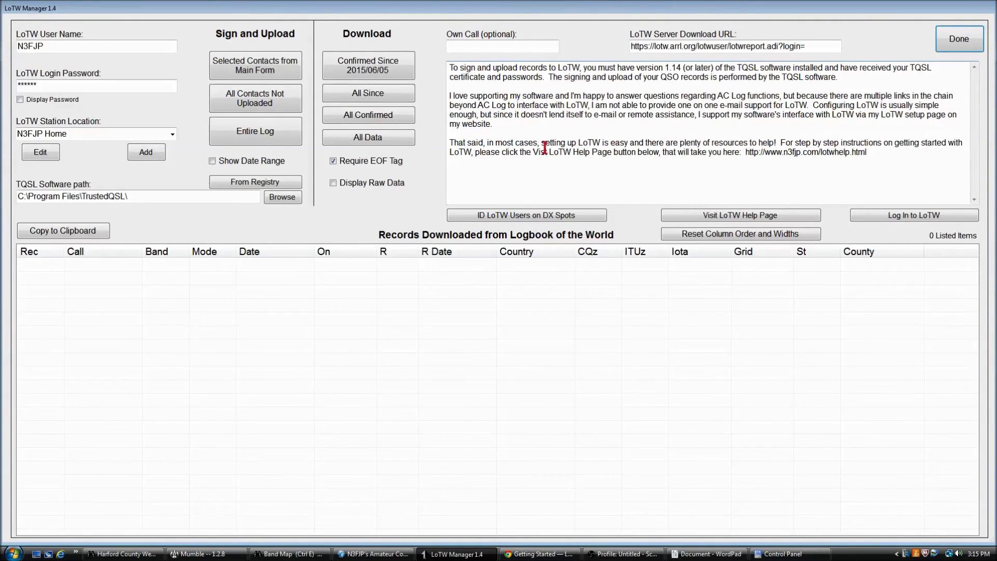
pyautogui.moveTo(368, 115)
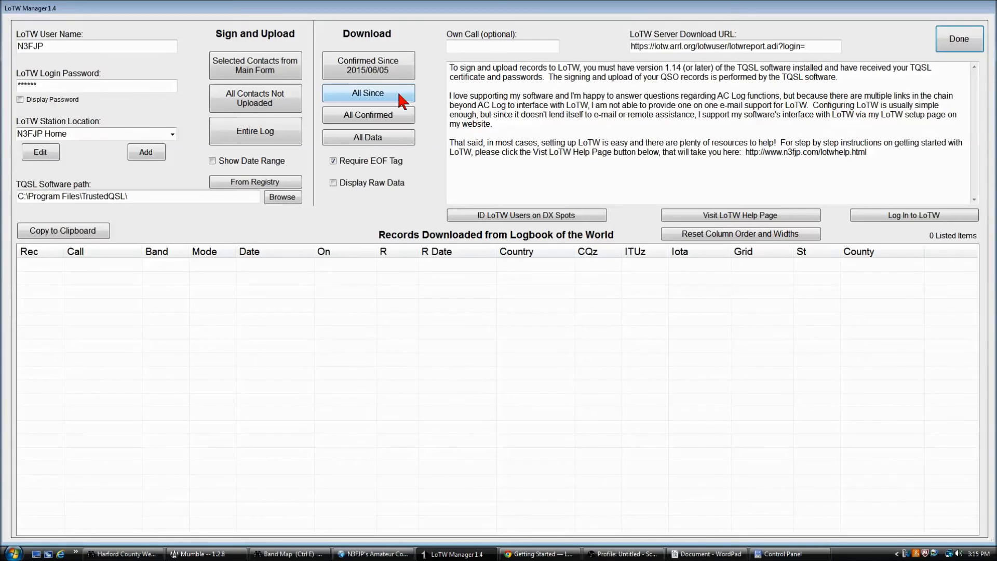
pyautogui.click(367, 137)
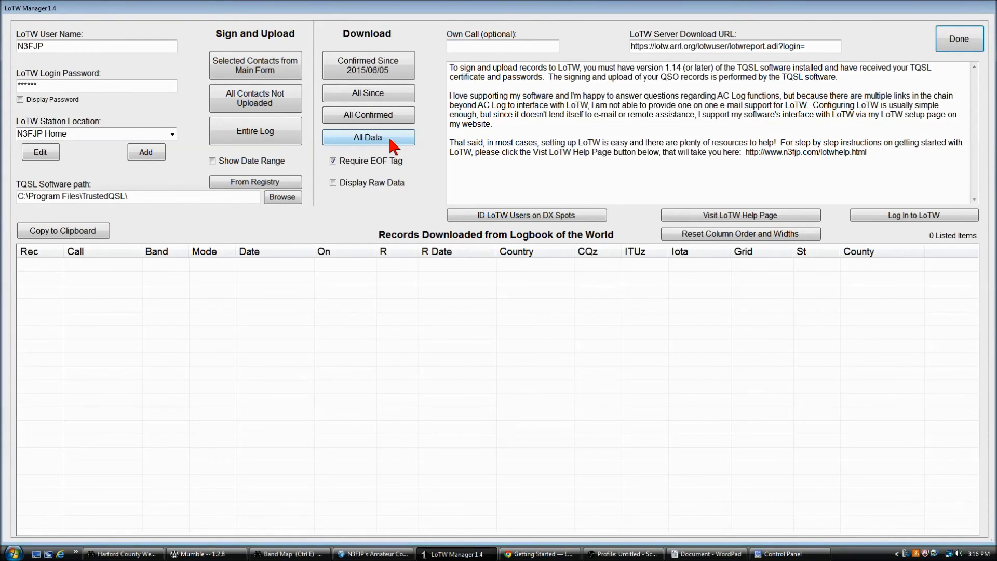
pyautogui.moveTo(442, 188)
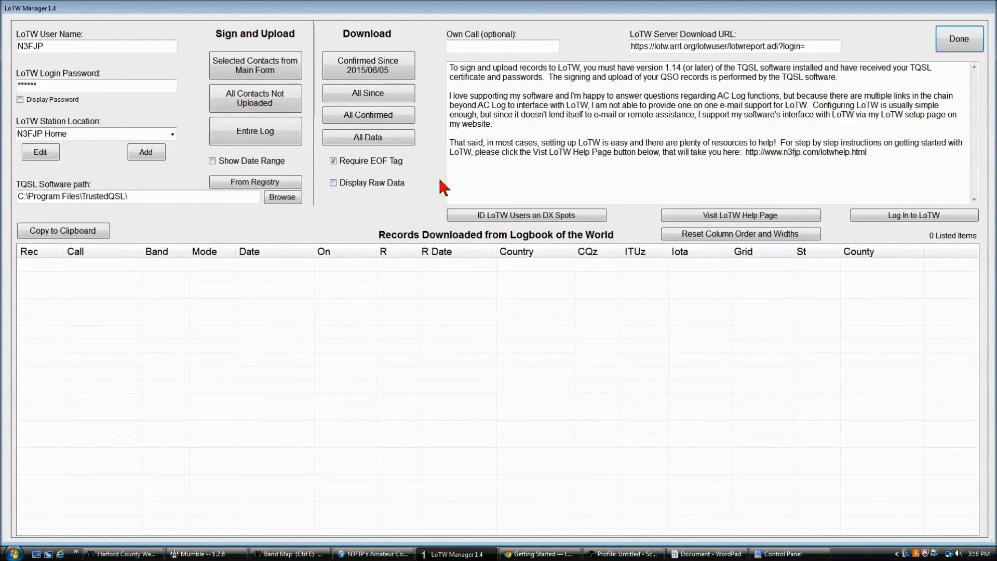
pyautogui.moveTo(454, 177)
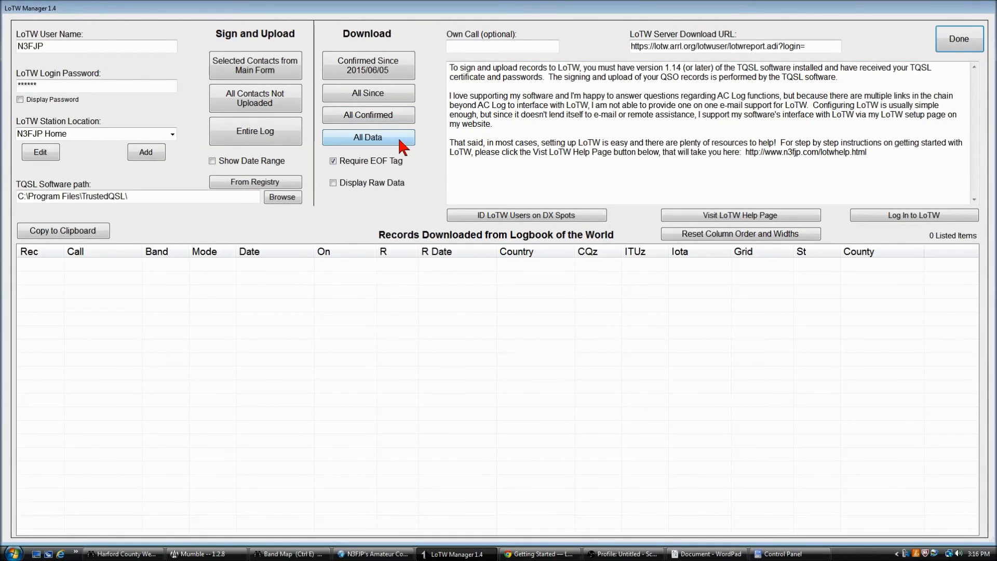
pyautogui.moveTo(430, 123)
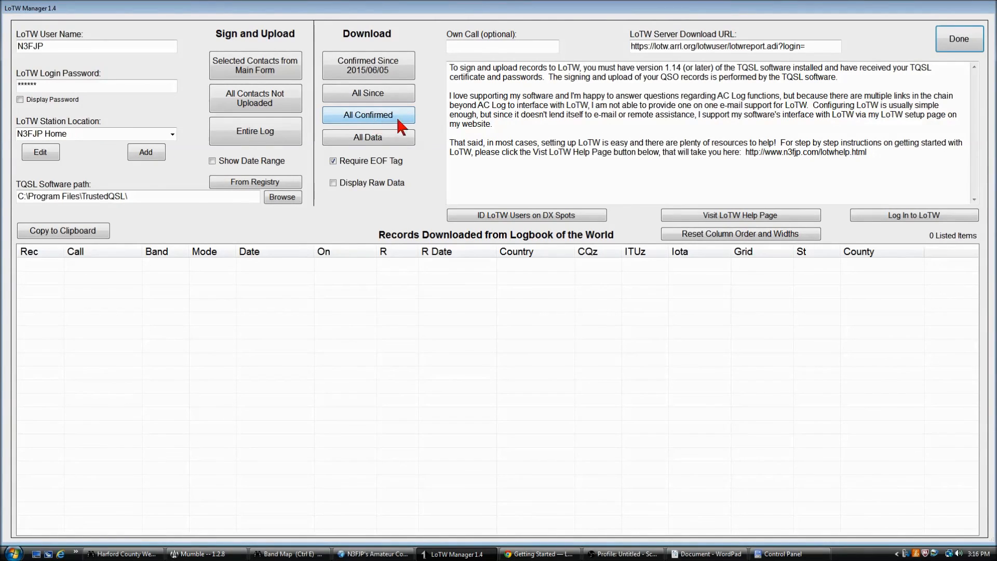
pyautogui.moveTo(389, 122)
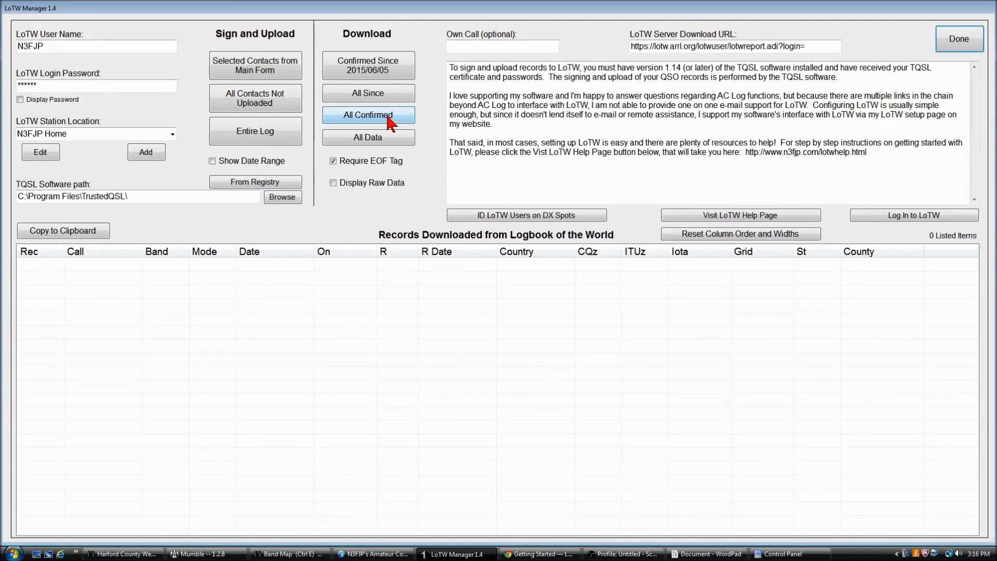